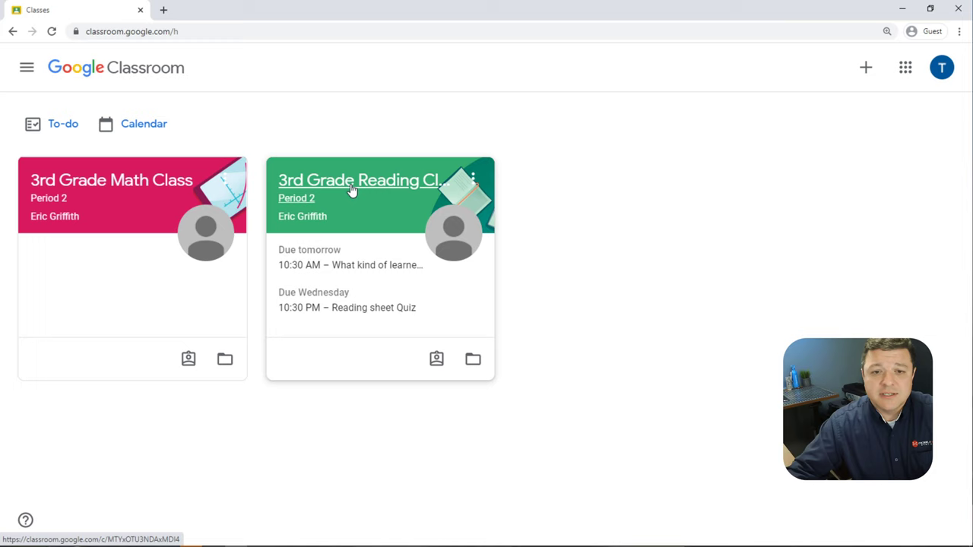
mouse_move(340, 186)
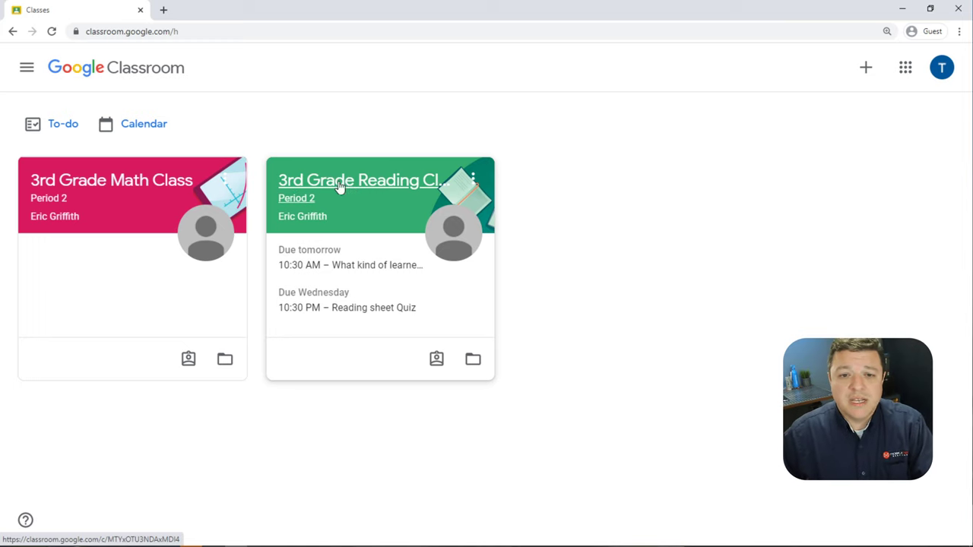
Open the 3rd Grade Reading Class (Period 2) from the Classes home page
left_click(359, 180)
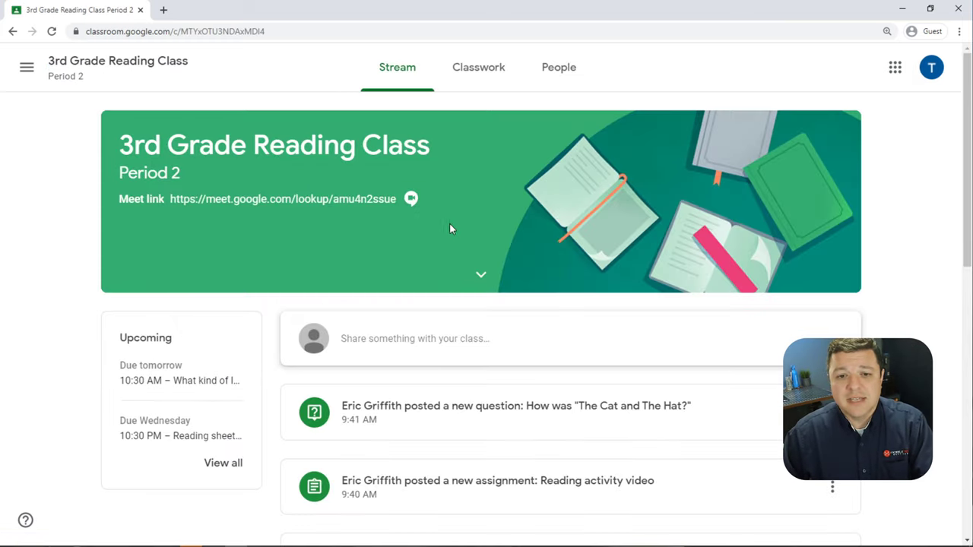
mouse_move(785, 175)
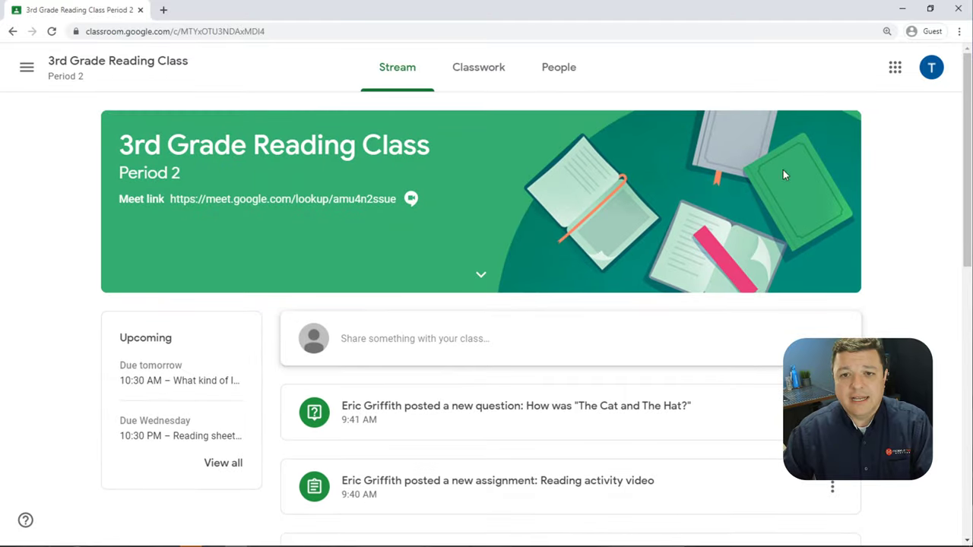
mouse_move(486, 338)
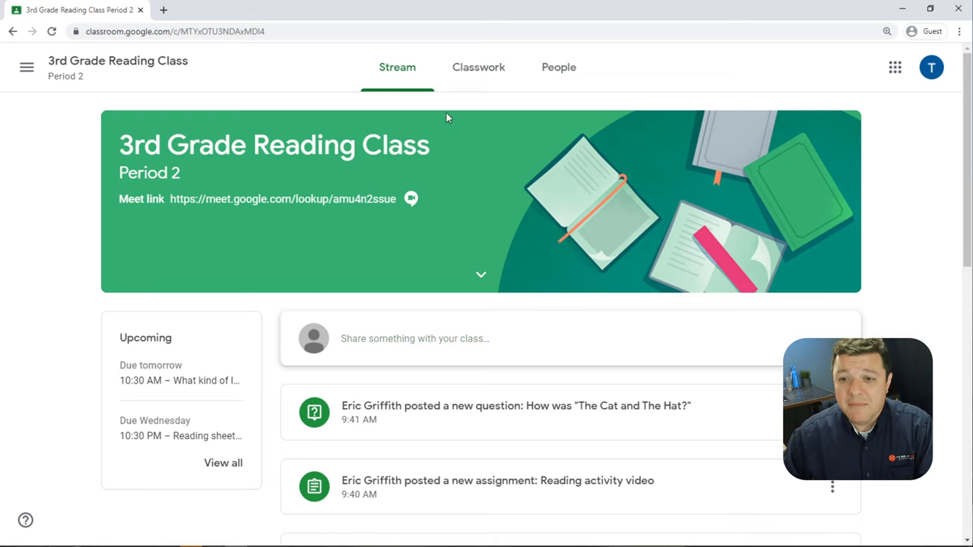
mouse_move(661, 235)
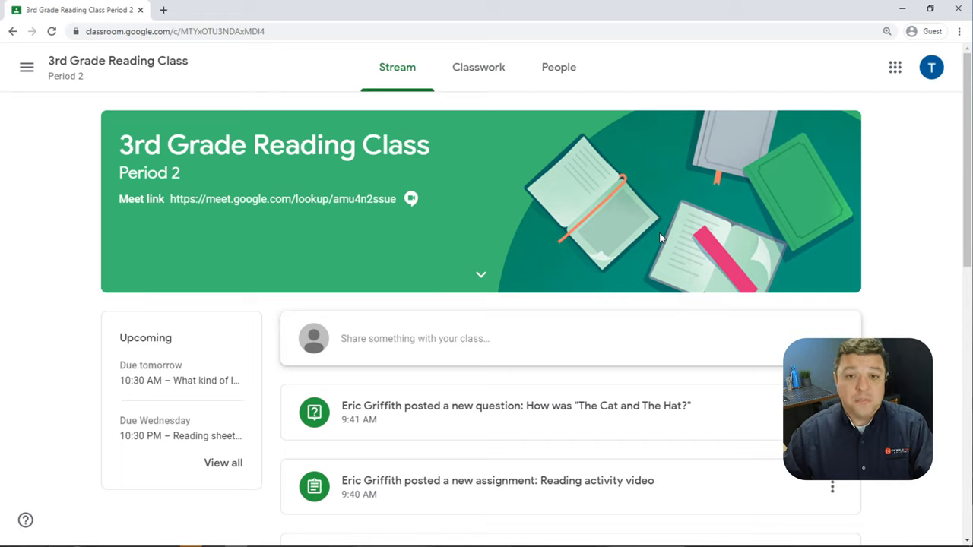
mouse_move(397, 73)
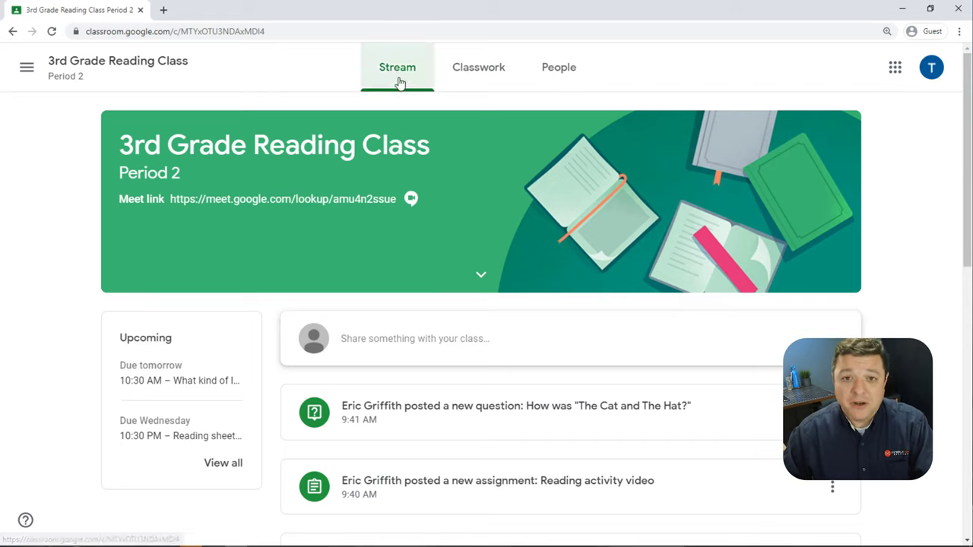
mouse_move(360, 343)
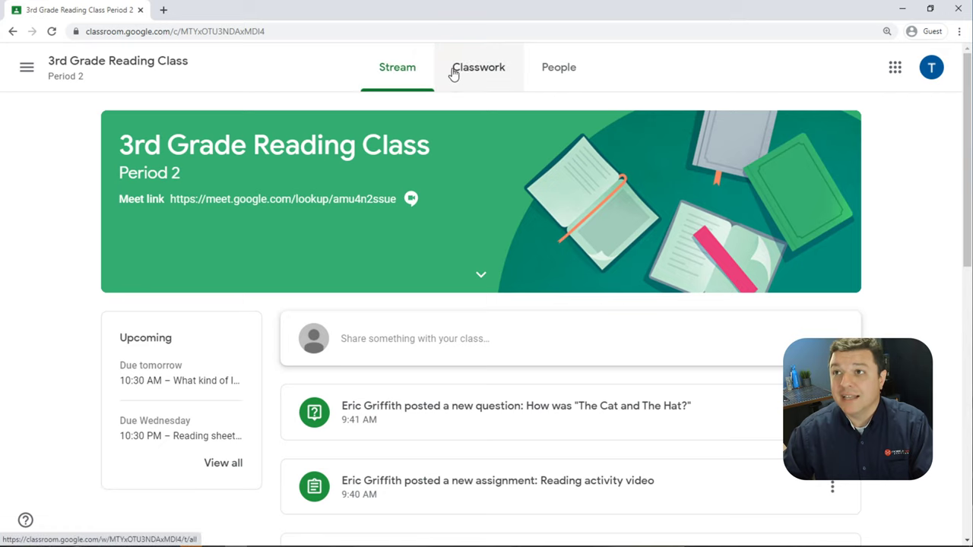
mouse_move(407, 129)
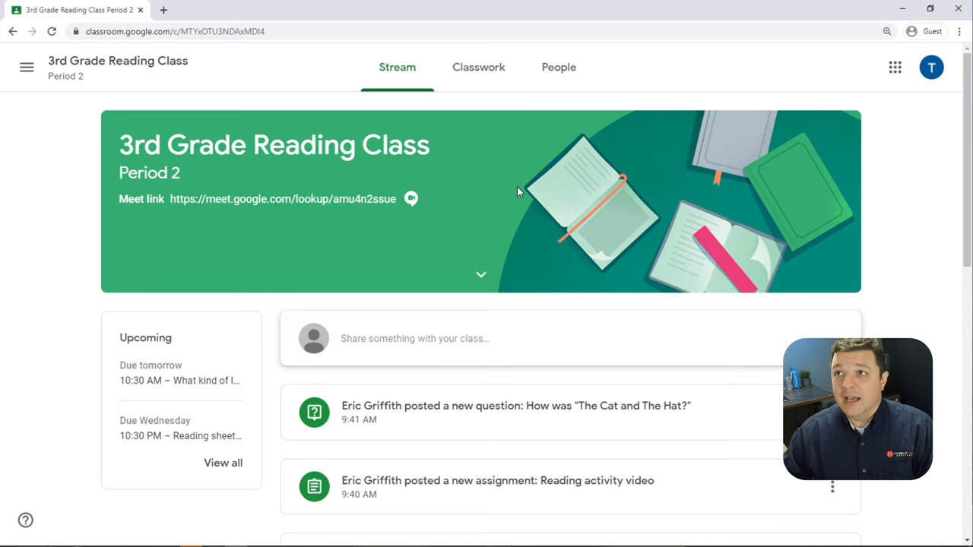
mouse_move(530, 200)
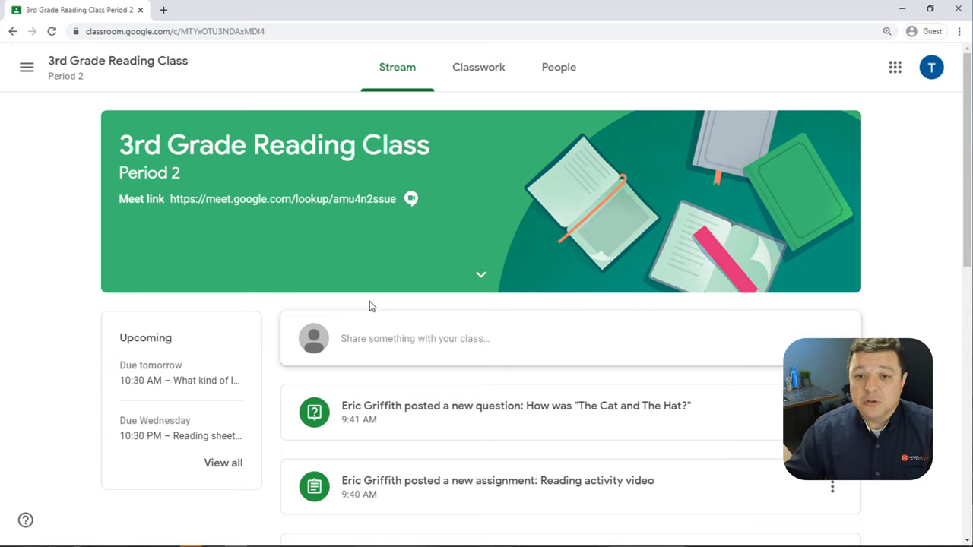
mouse_move(308, 209)
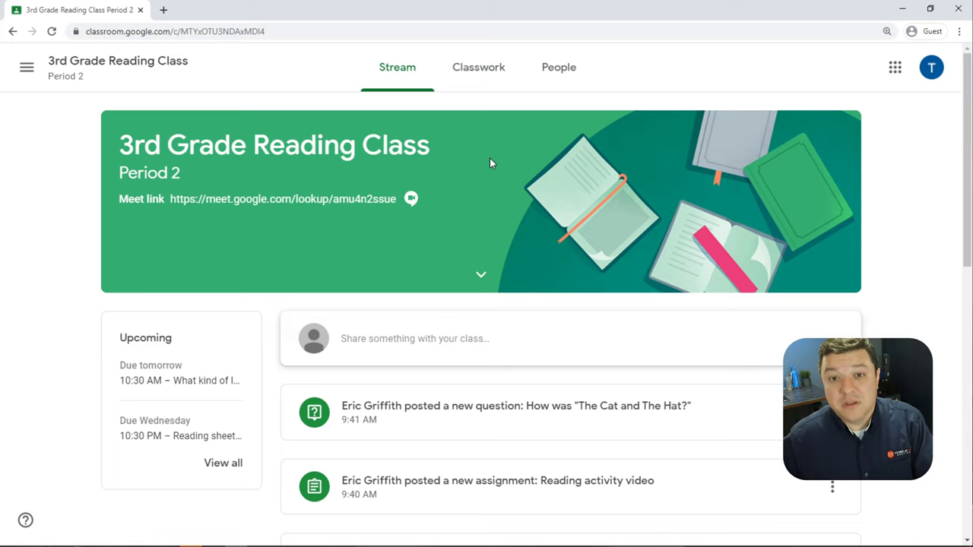
mouse_move(351, 253)
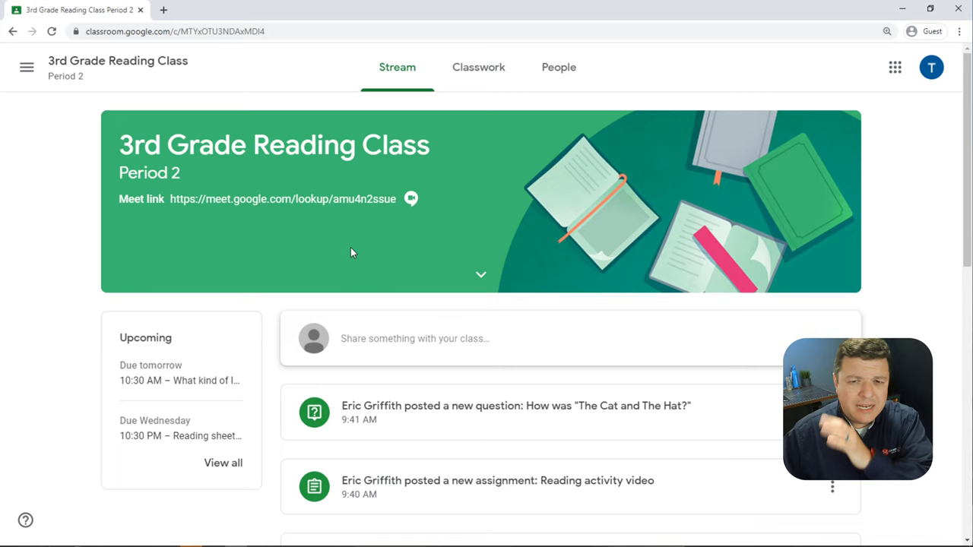
mouse_move(445, 131)
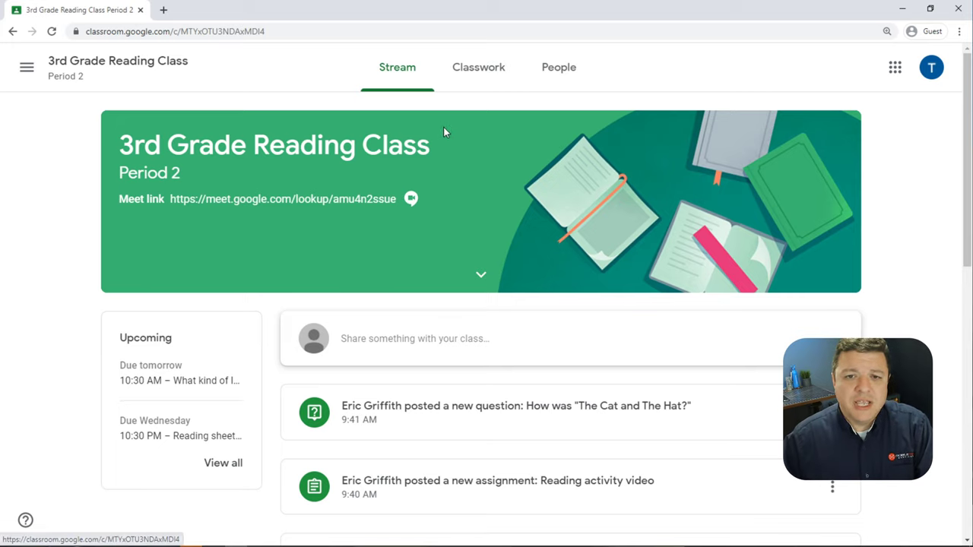
mouse_move(266, 265)
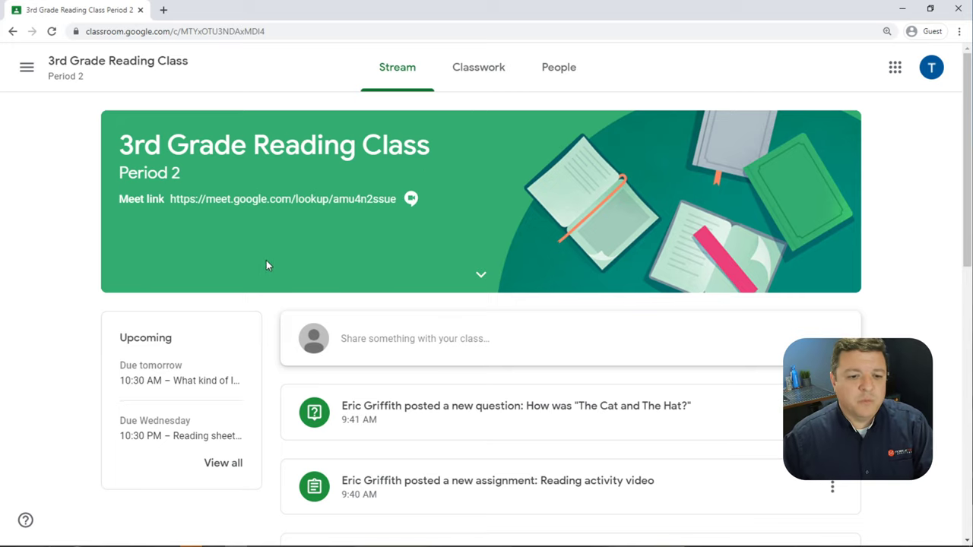
scroll("down", 3)
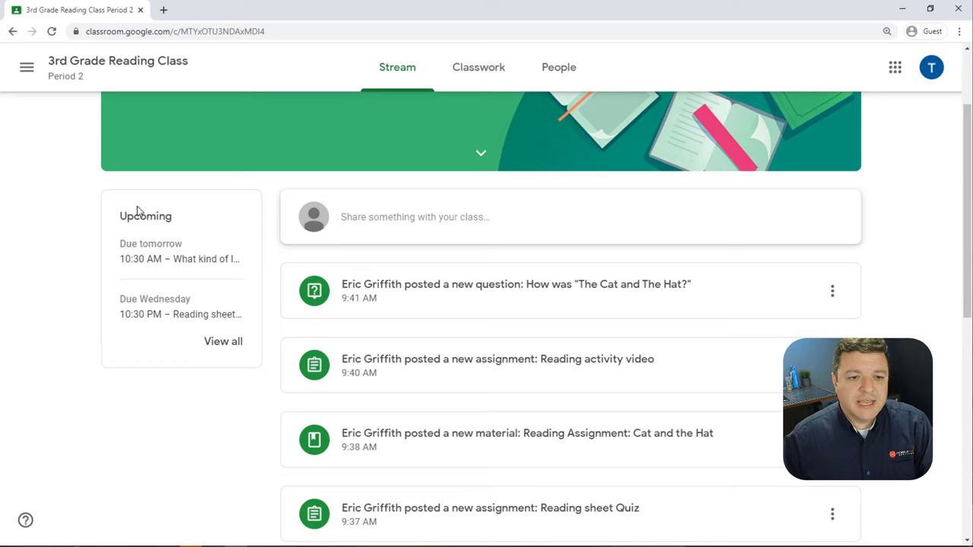
mouse_move(190, 259)
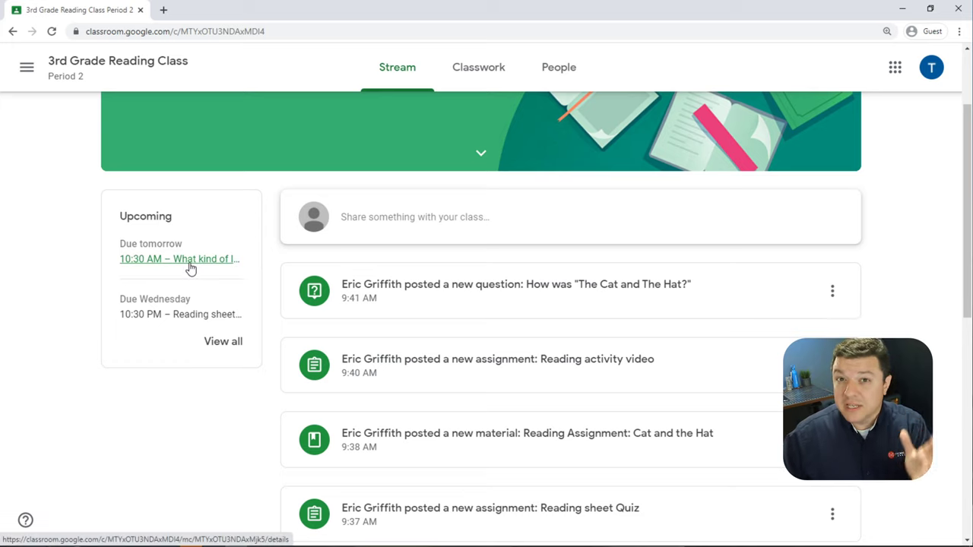
scroll("down", 3)
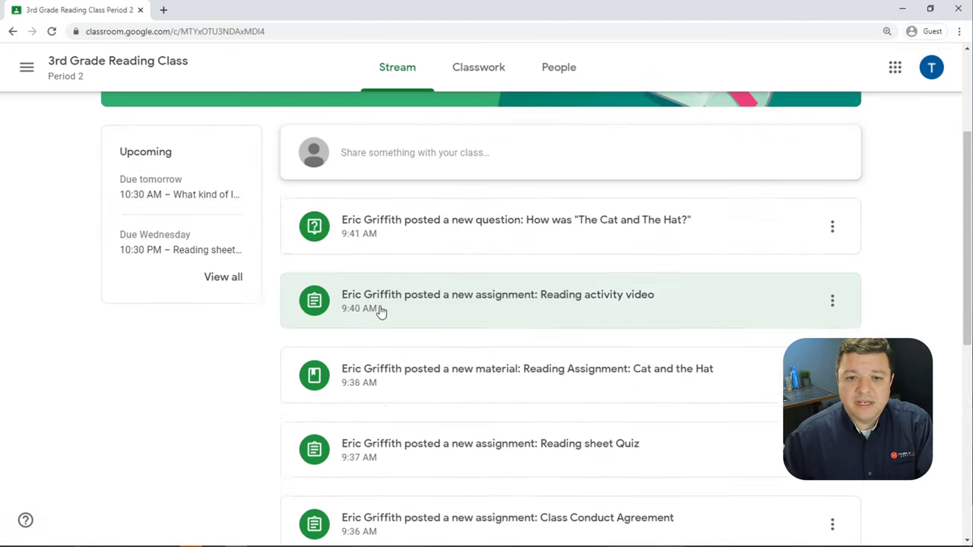
scroll("up", 3)
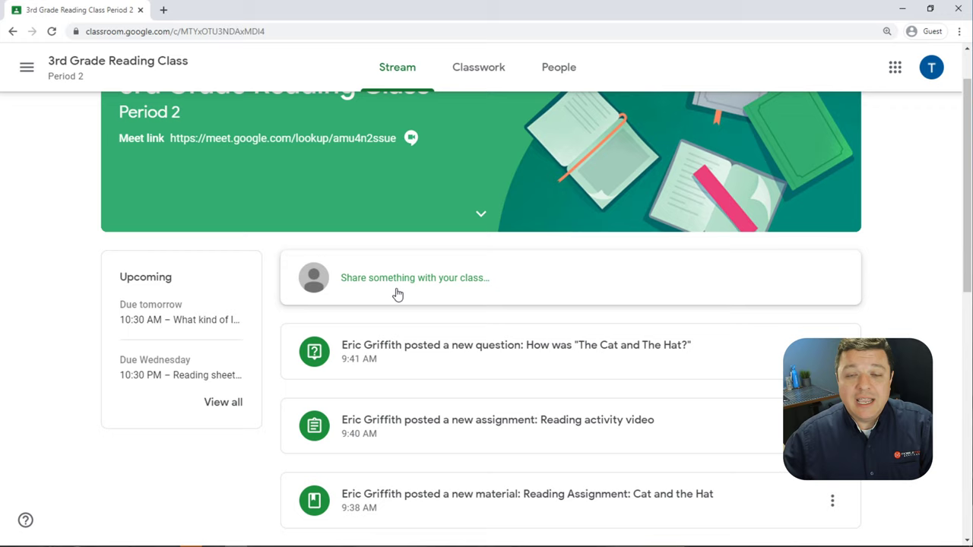
mouse_move(534, 299)
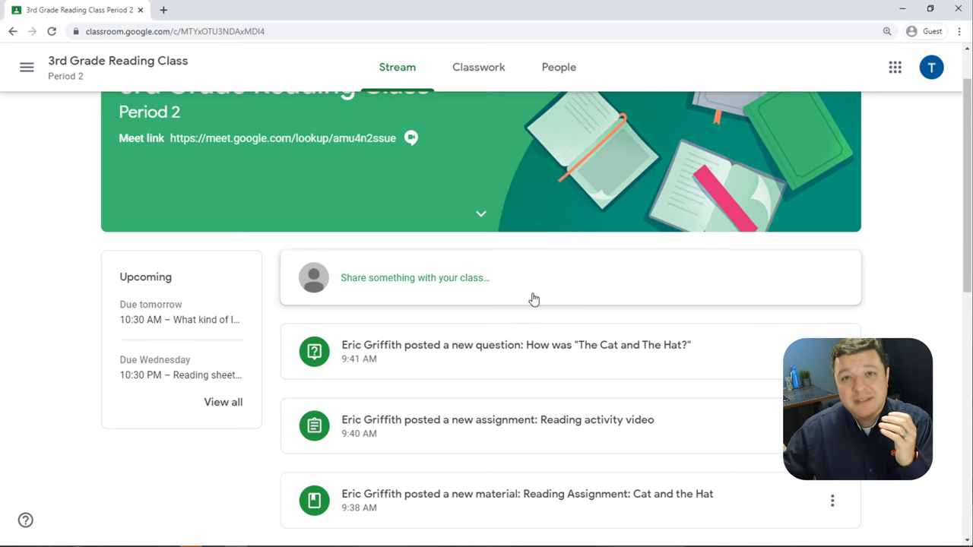
mouse_move(525, 302)
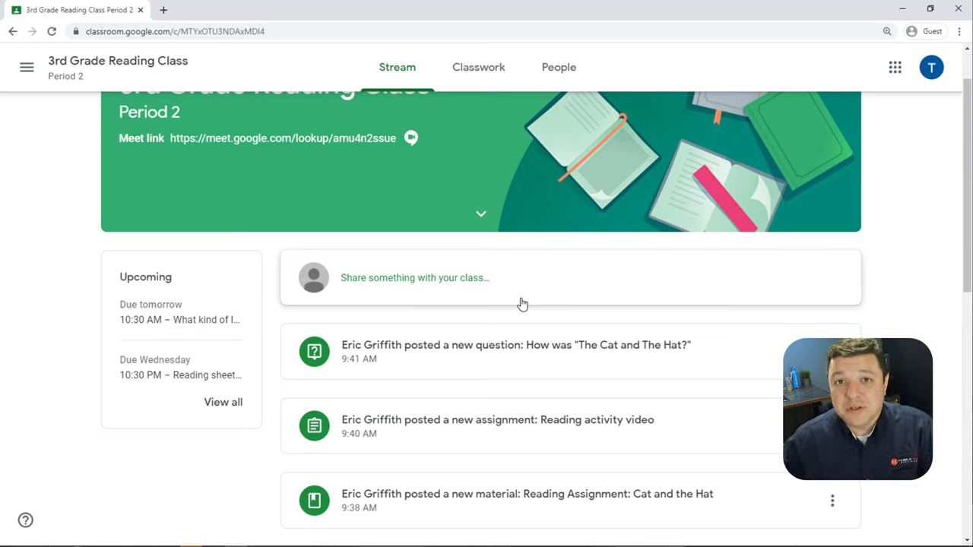
scroll("down", 3)
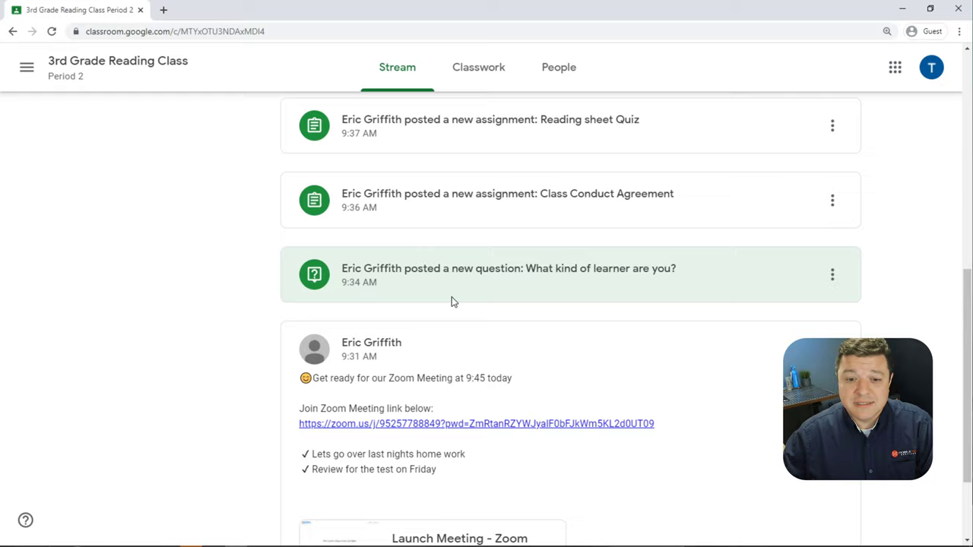
scroll("down", 3)
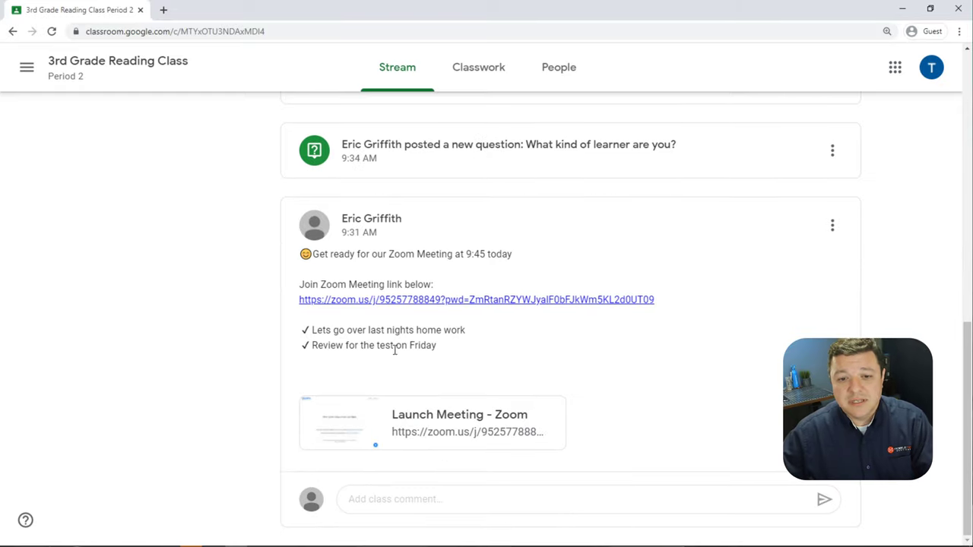
mouse_move(359, 268)
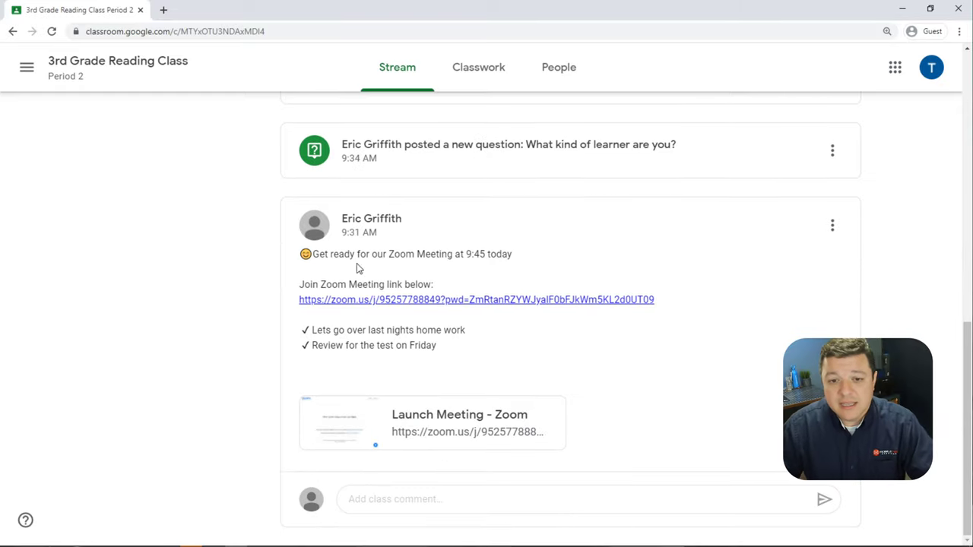
mouse_move(472, 249)
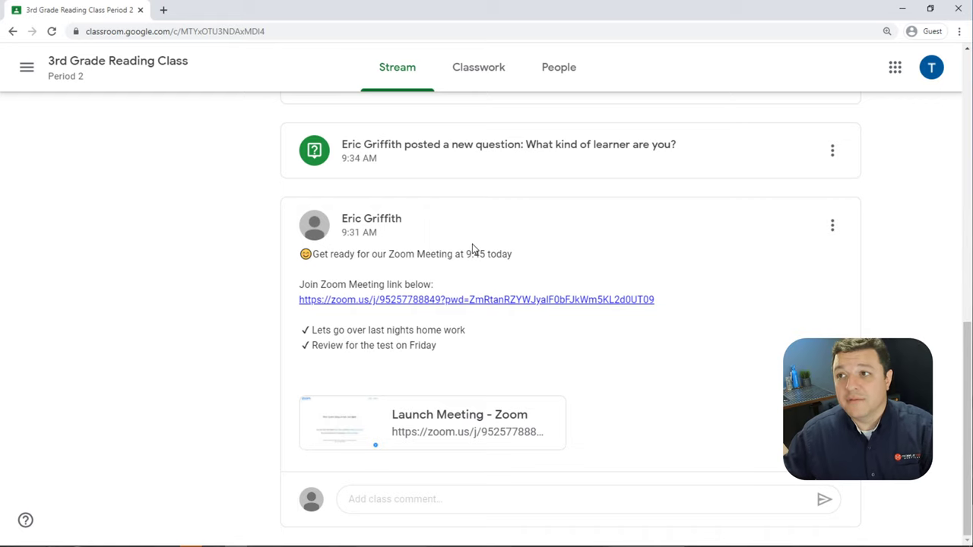
mouse_move(485, 266)
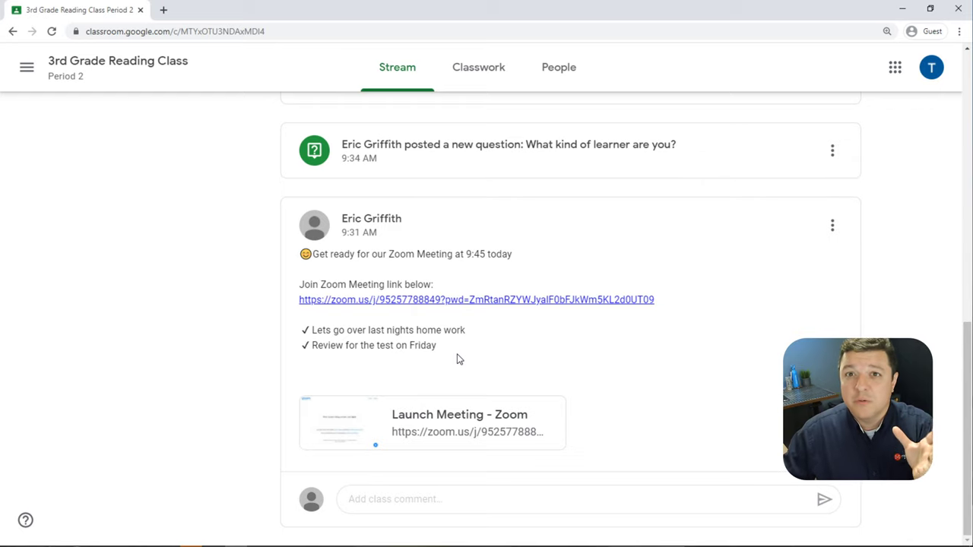
mouse_move(464, 377)
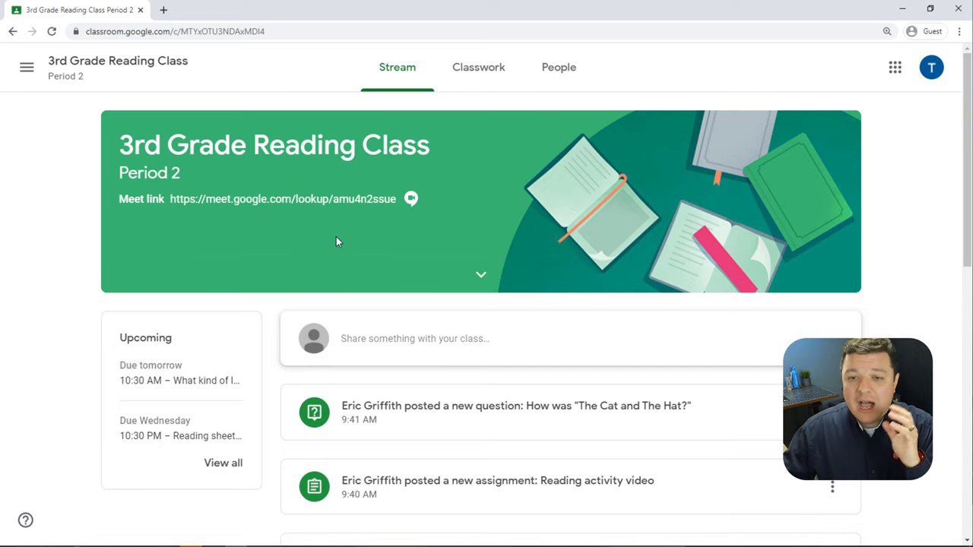
mouse_move(342, 255)
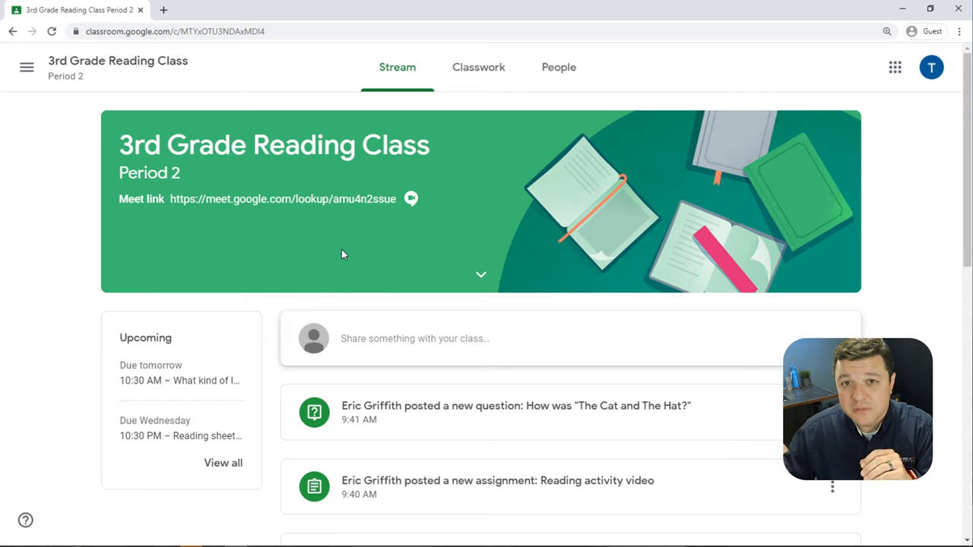
mouse_move(343, 282)
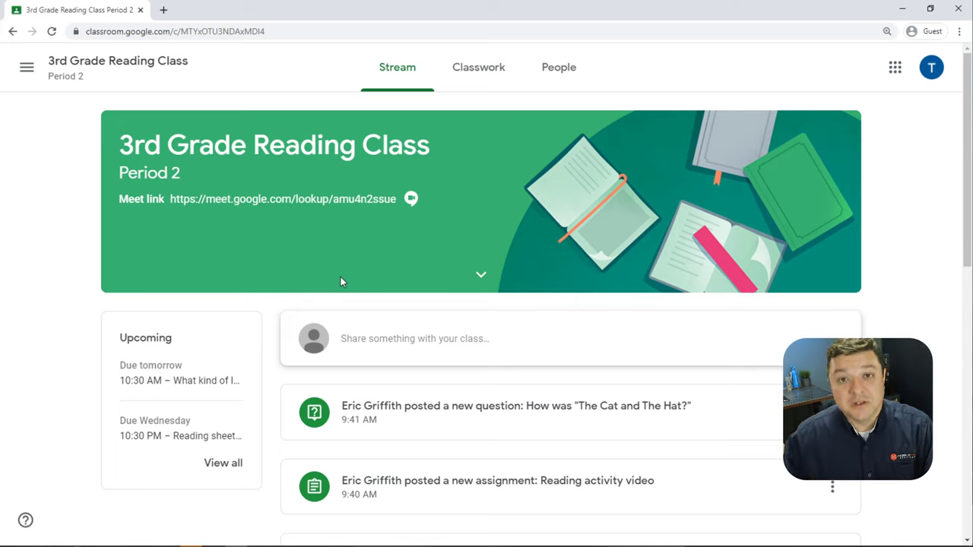
mouse_move(386, 264)
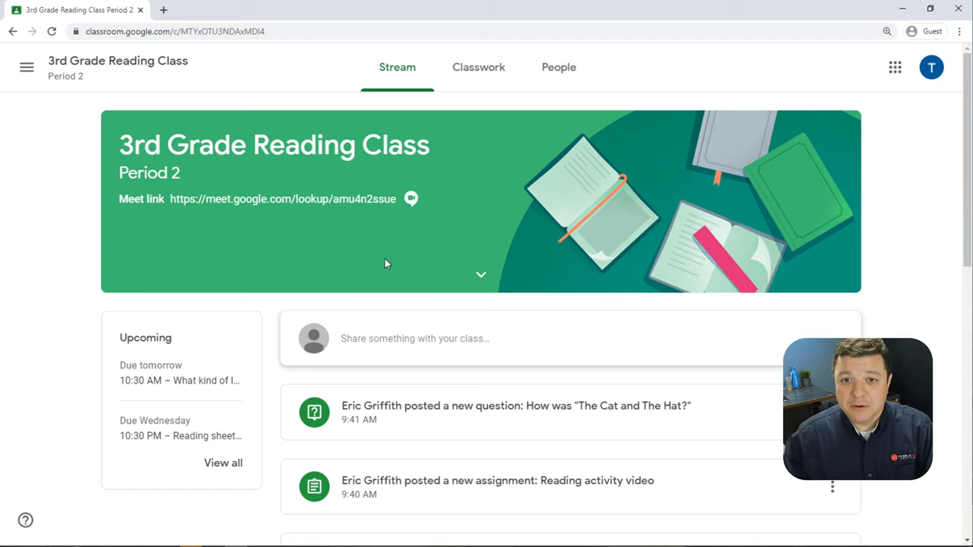
scroll("down", 3)
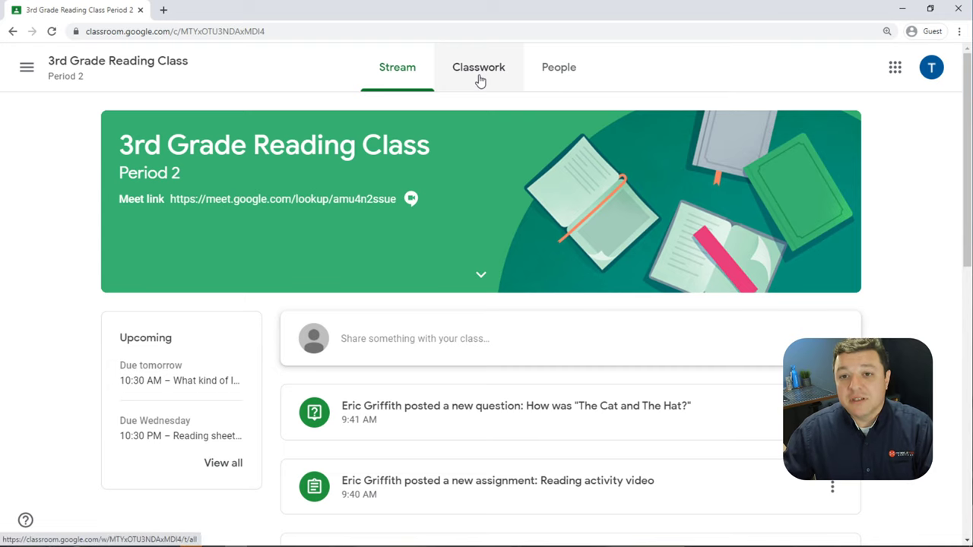
left_click(479, 67)
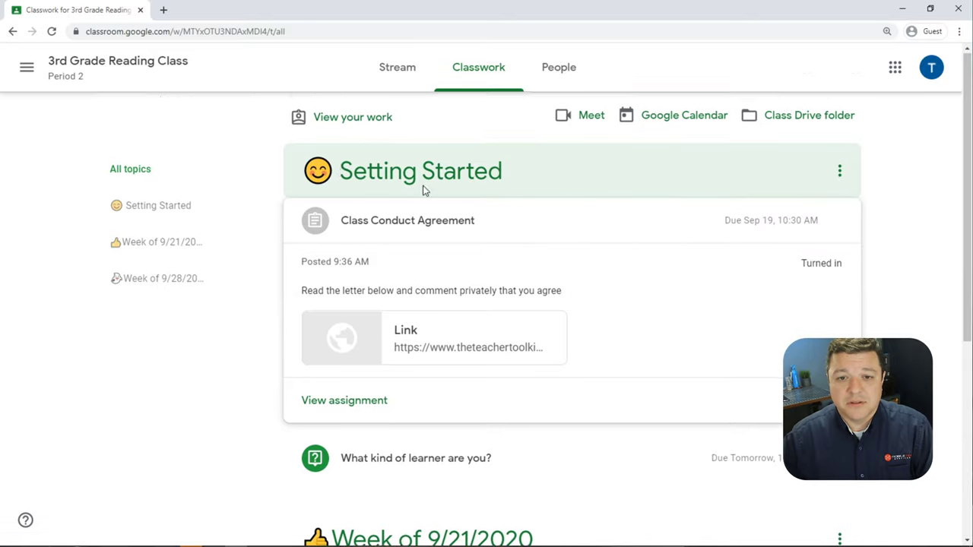
Scroll through the Setting Started, Week of 9/21 and Week of 9/28 topics' assignments
scroll("down", 3)
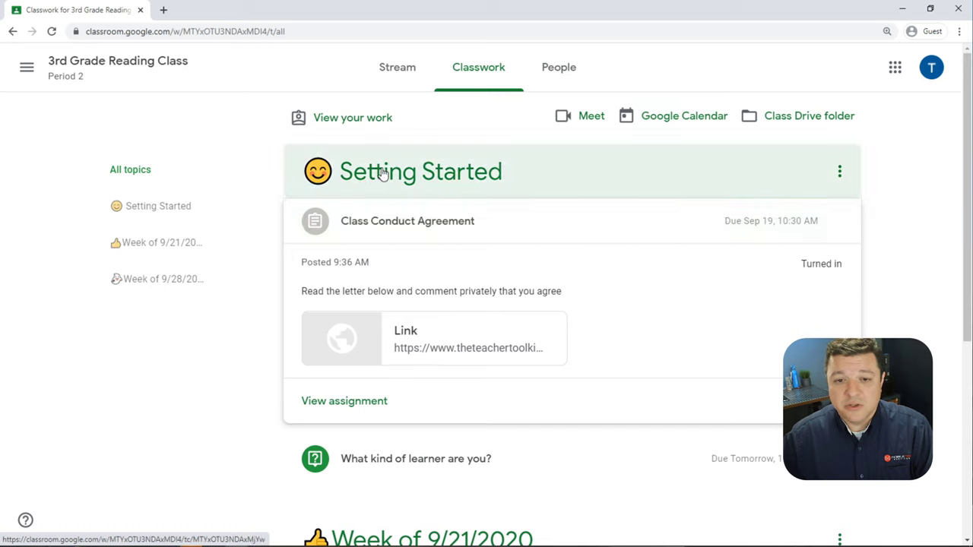
scroll("down", 3)
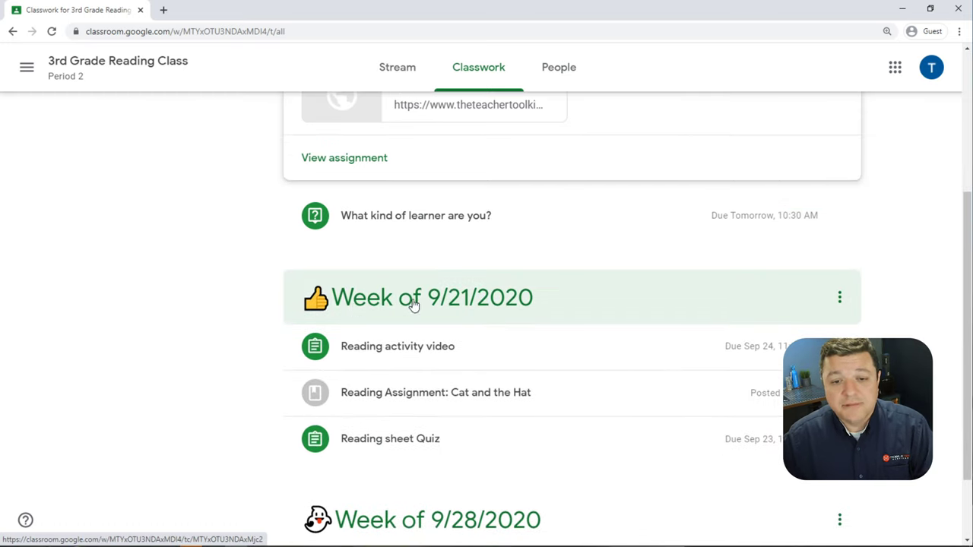
scroll("down", 3)
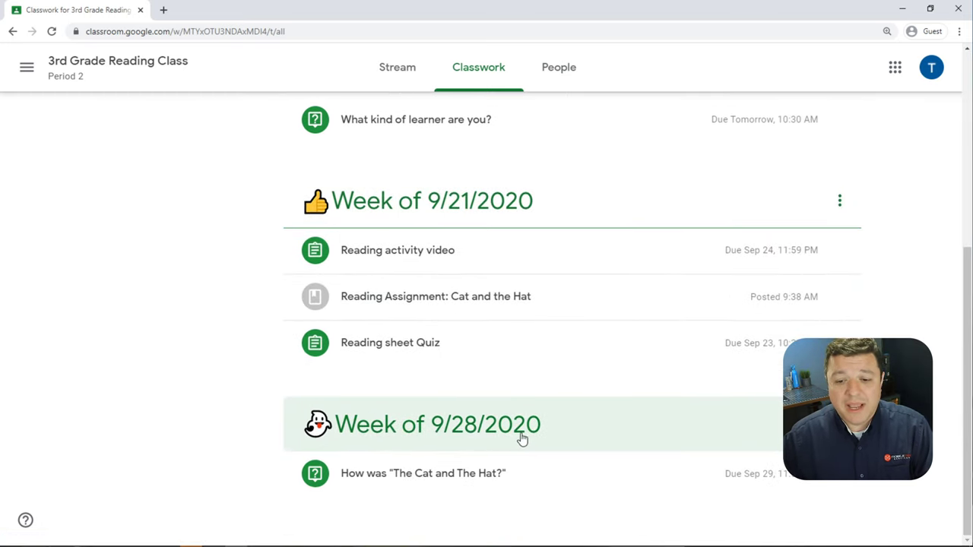
scroll("up", 3)
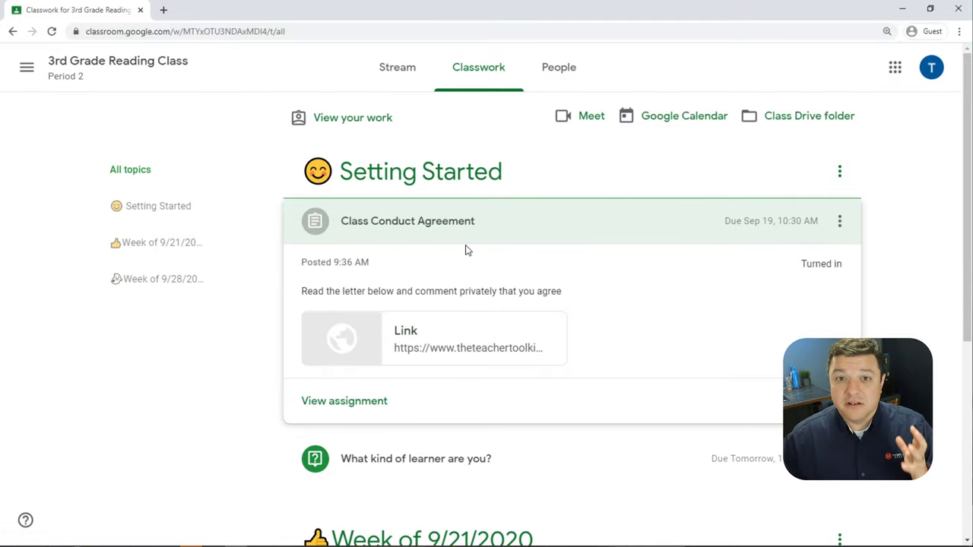
scroll("down", 3)
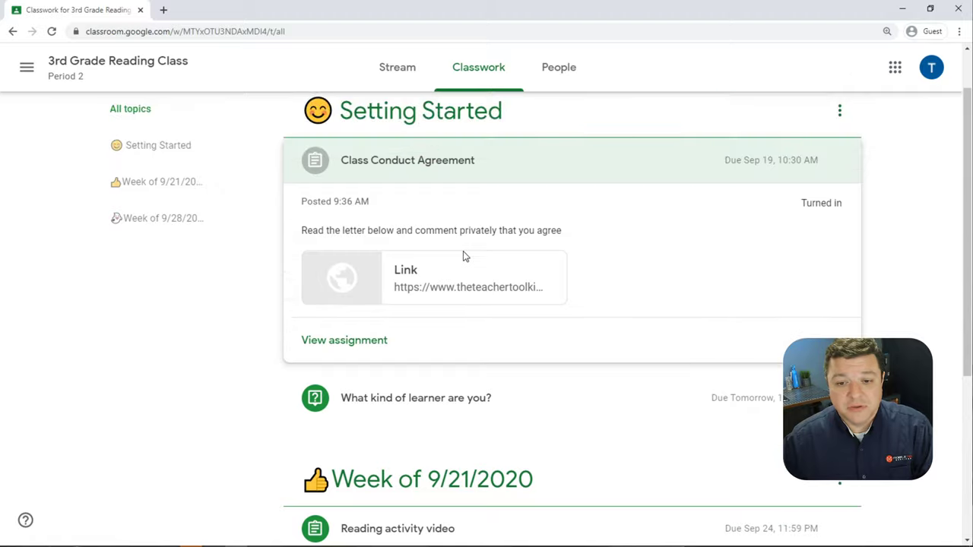
scroll("up", 3)
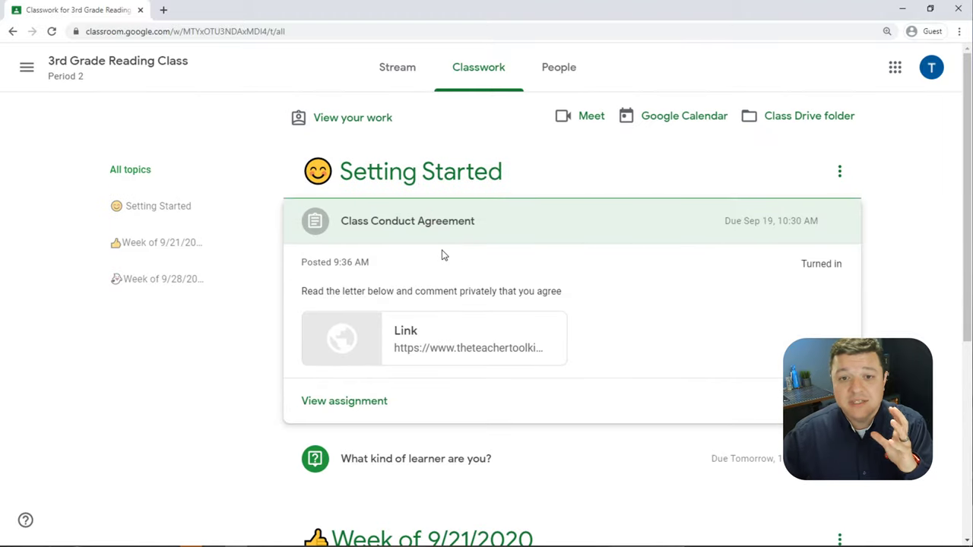
mouse_move(158, 206)
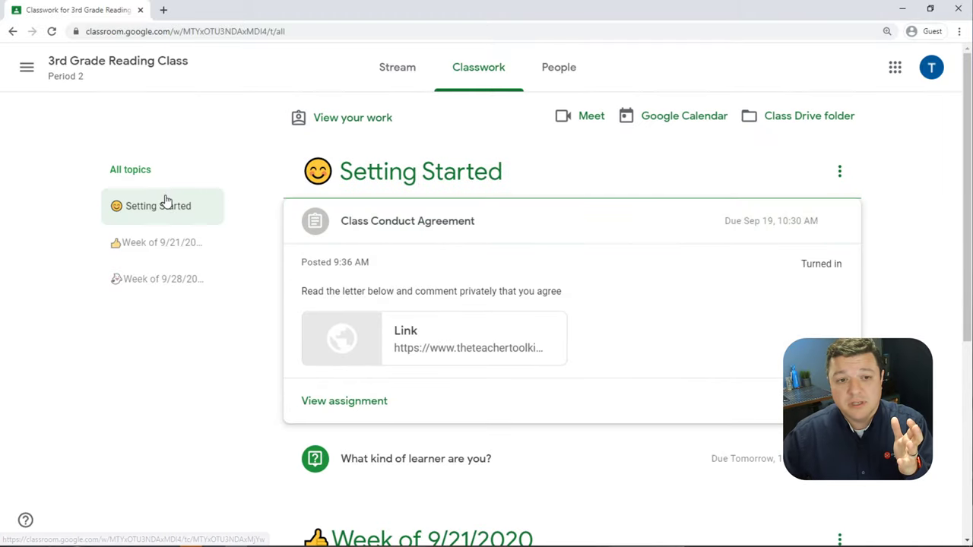
mouse_move(171, 219)
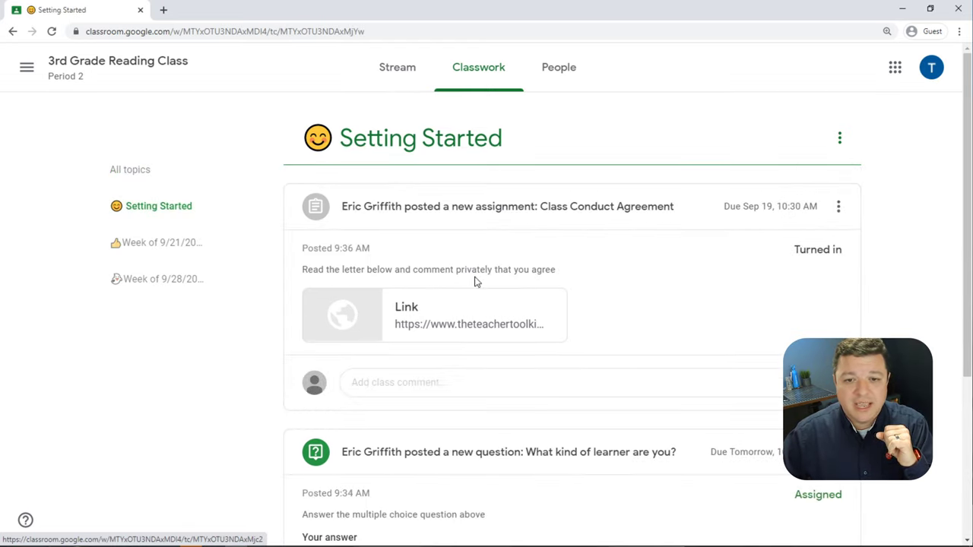
Scroll through the Setting Started posts: Class Conduct Agreement and the learner question
scroll("down", 3)
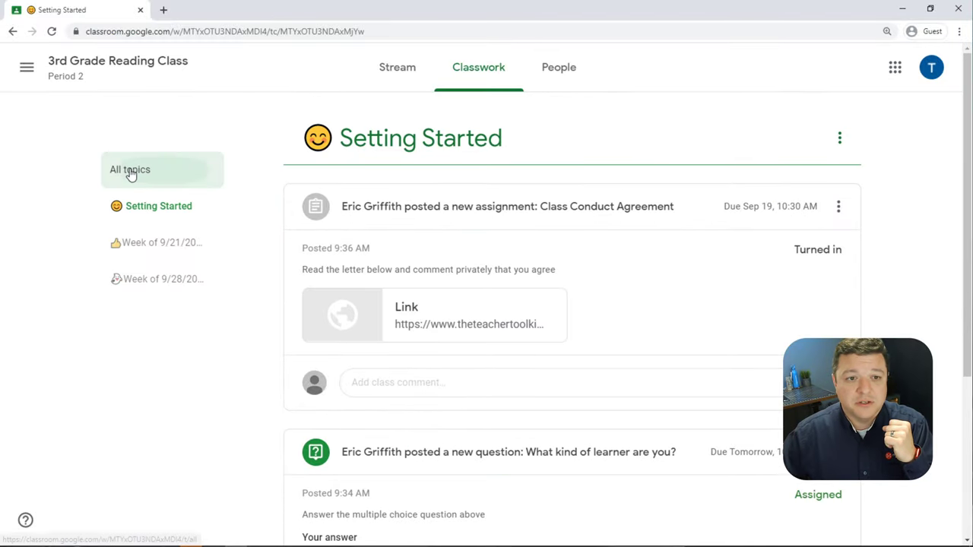
Show all topics again and scroll down to the Week of 9/28 'The Cat and The Hat' question
left_click(130, 169)
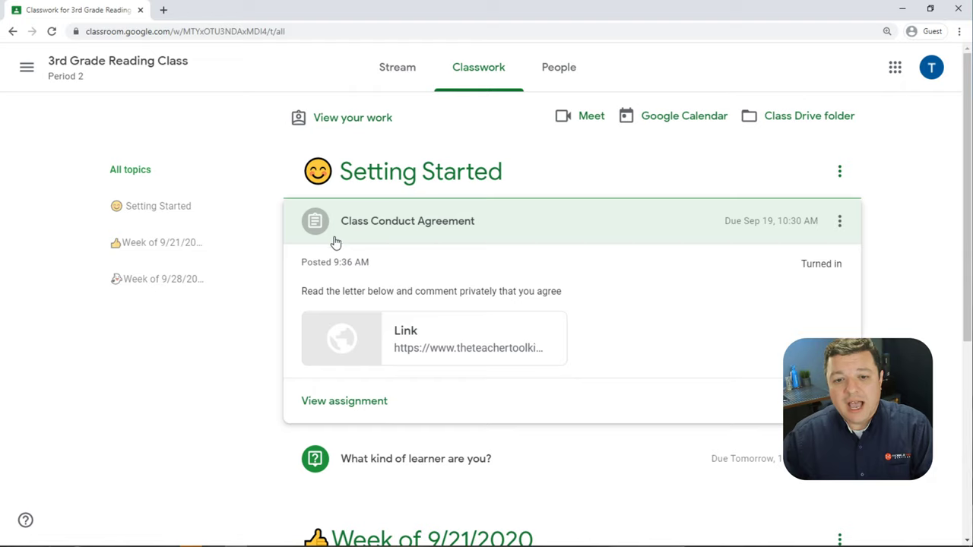
mouse_move(322, 229)
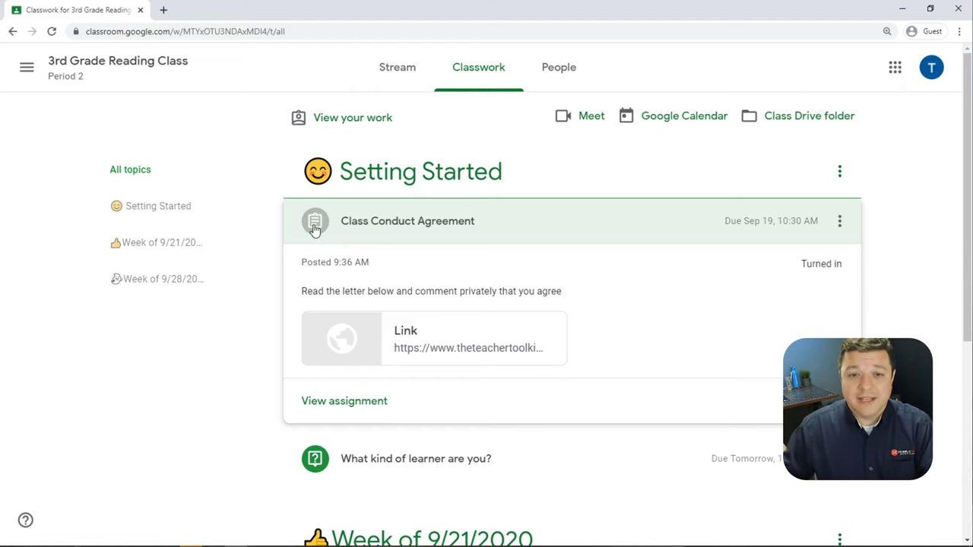
scroll("down", 3)
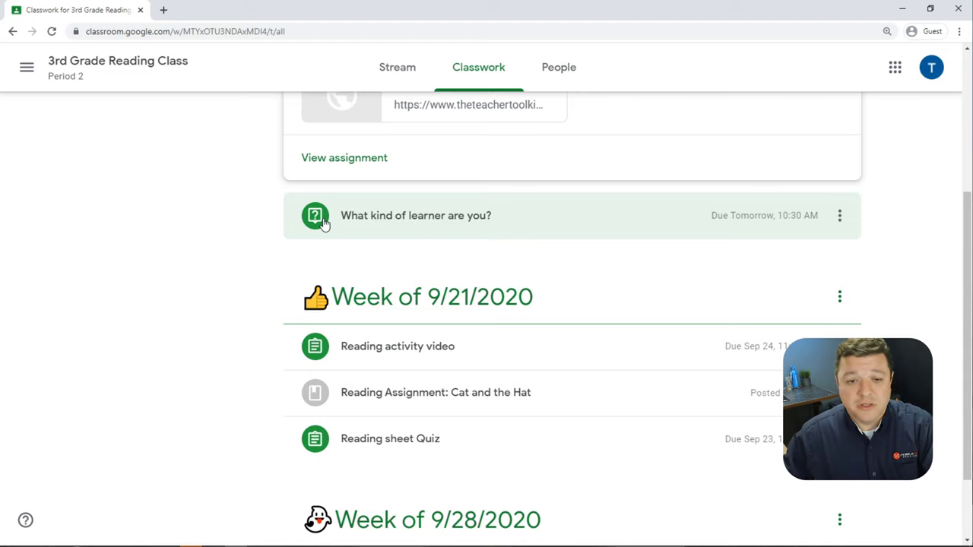
mouse_move(315, 346)
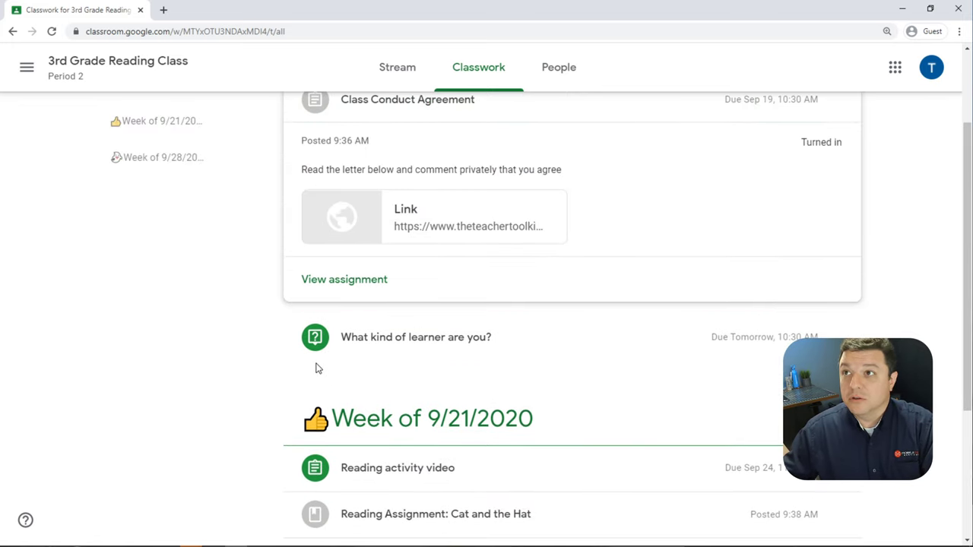
mouse_move(318, 350)
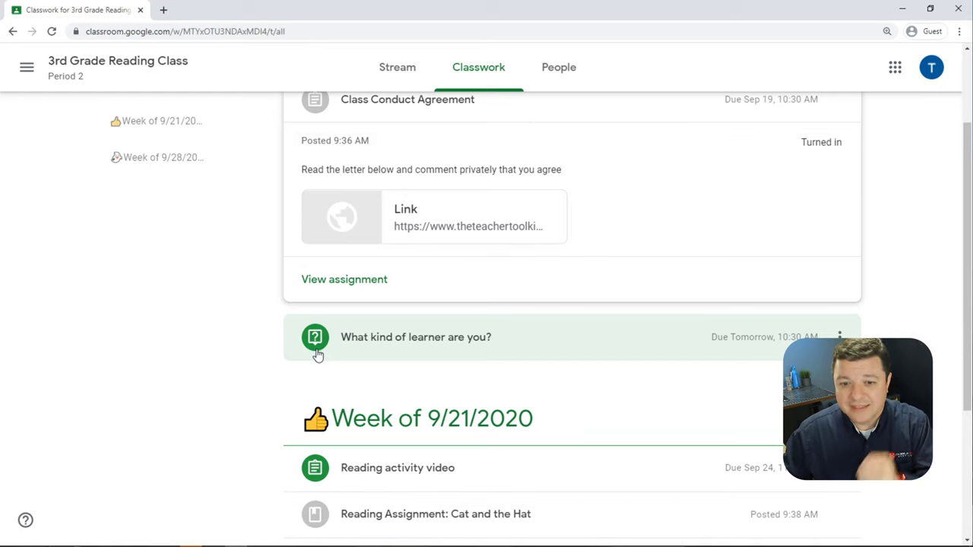
scroll("down", 3)
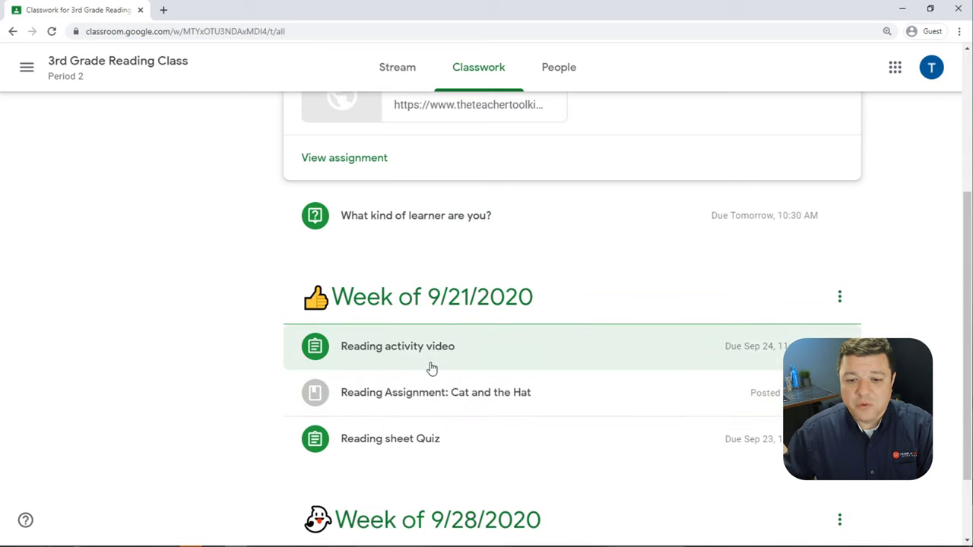
scroll("down", 3)
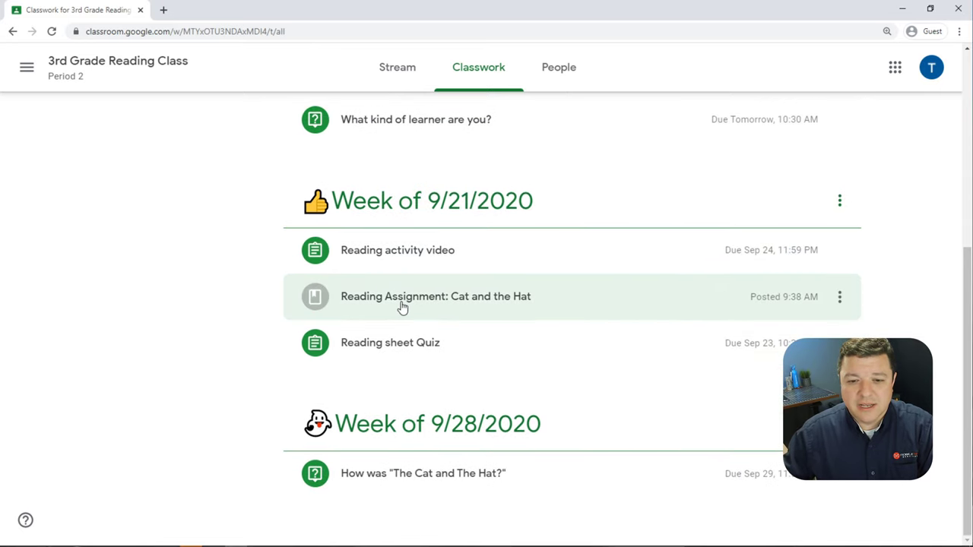
mouse_move(385, 479)
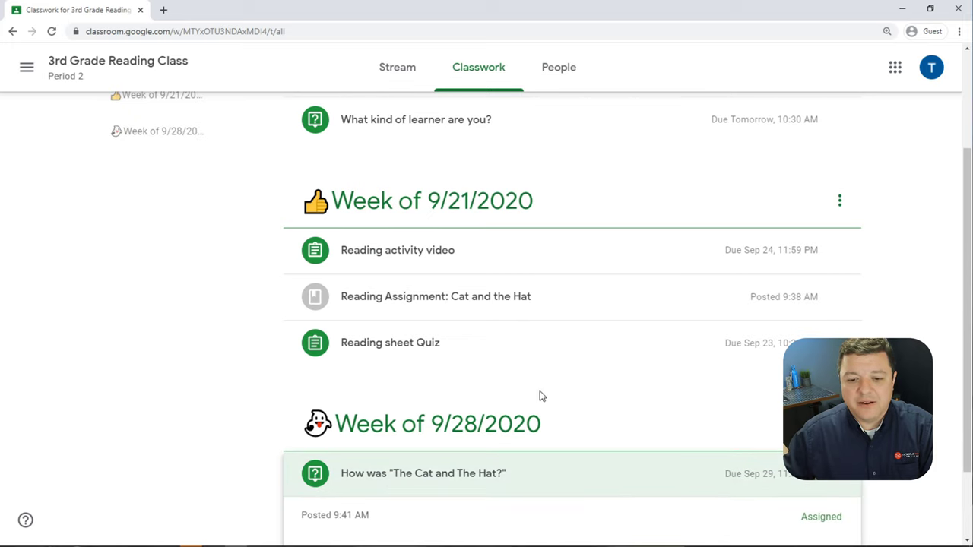
Collapse the expanded 'How was "The Cat and The Hat?"' question
left_click(422, 472)
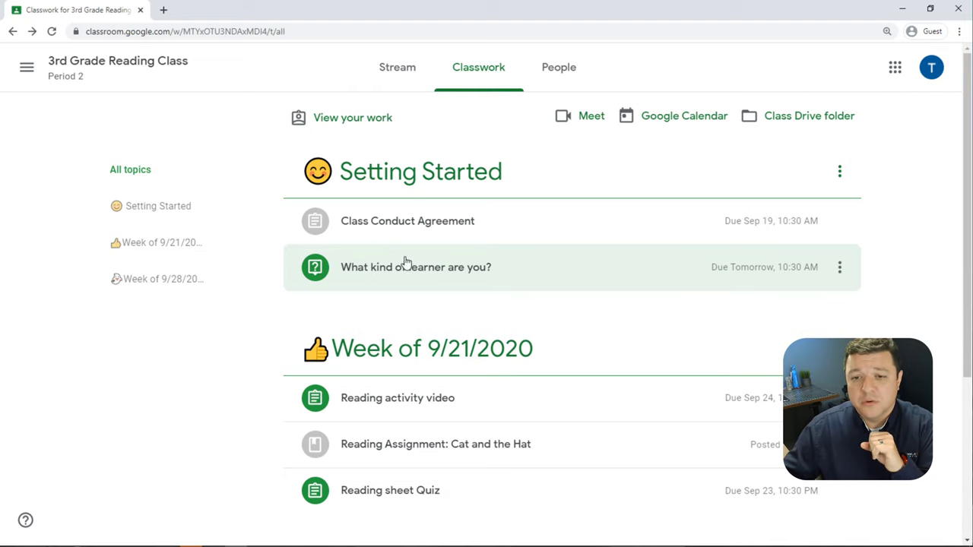
mouse_move(420, 290)
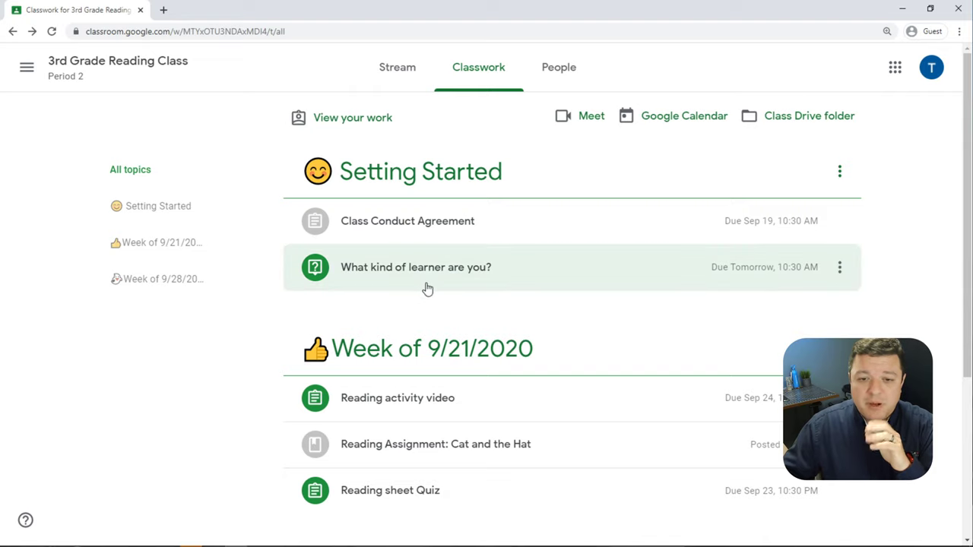
mouse_move(373, 282)
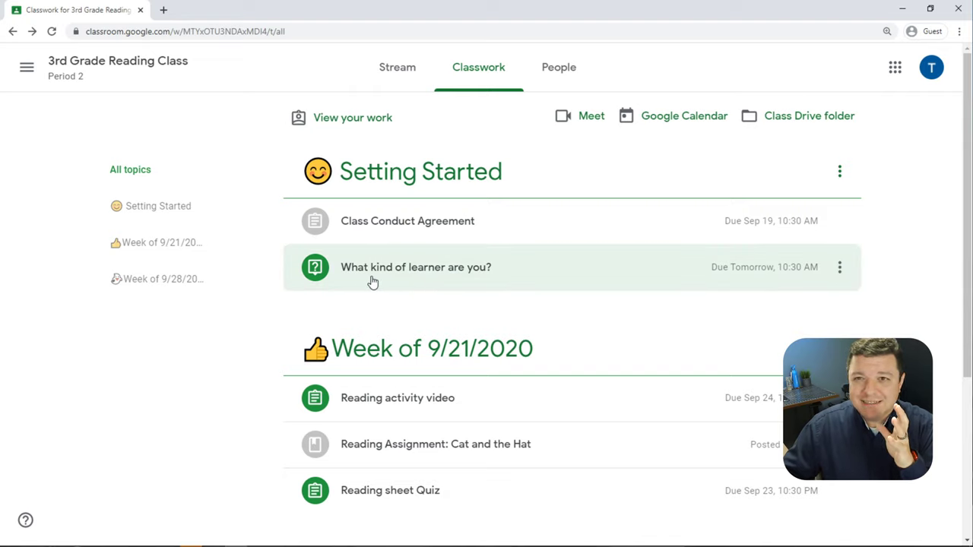
mouse_move(384, 276)
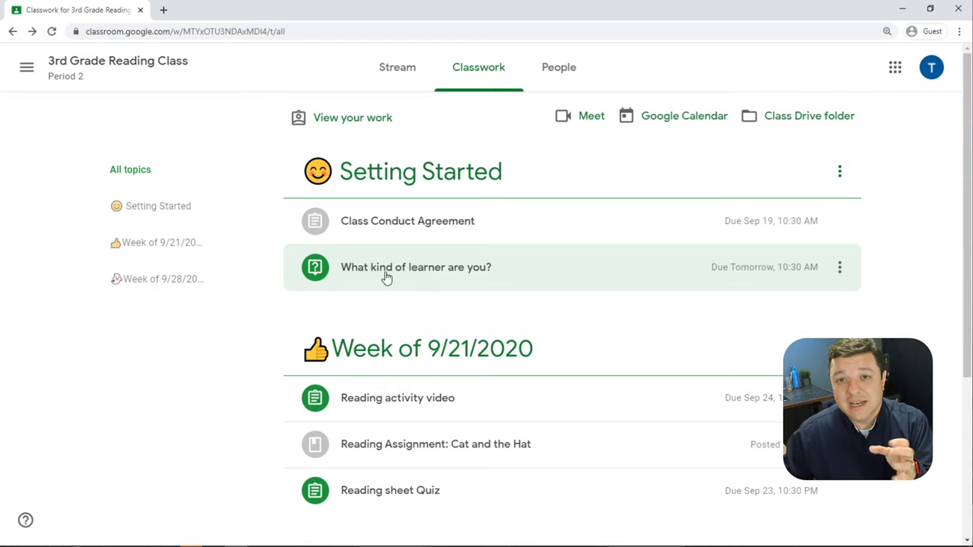
mouse_move(393, 278)
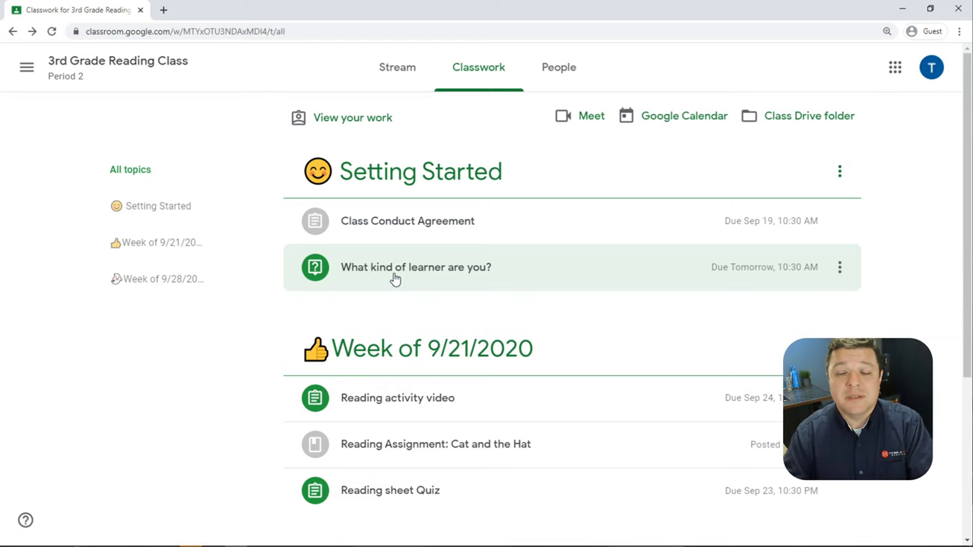
Preview the 'What kind of learner are you?' choices, then view the class People page
left_click(415, 266)
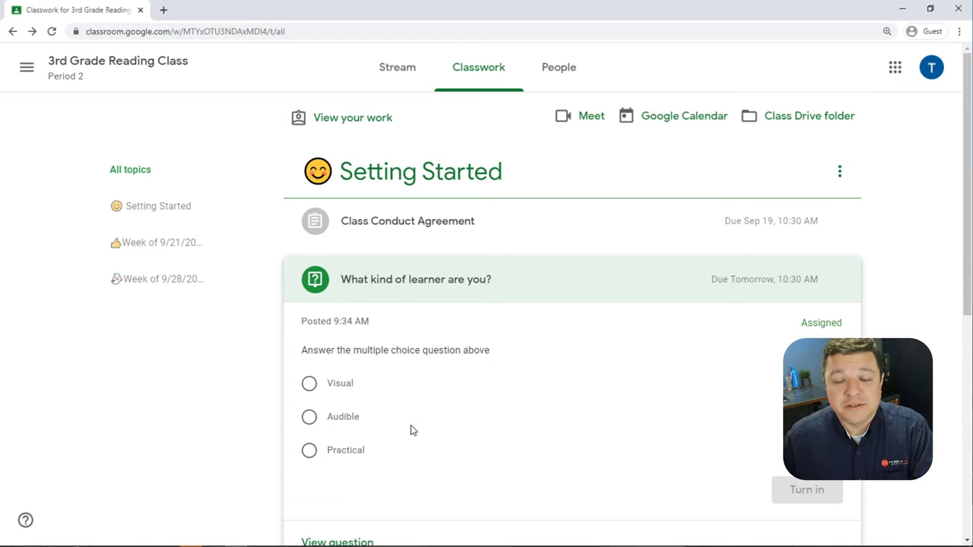
mouse_move(455, 383)
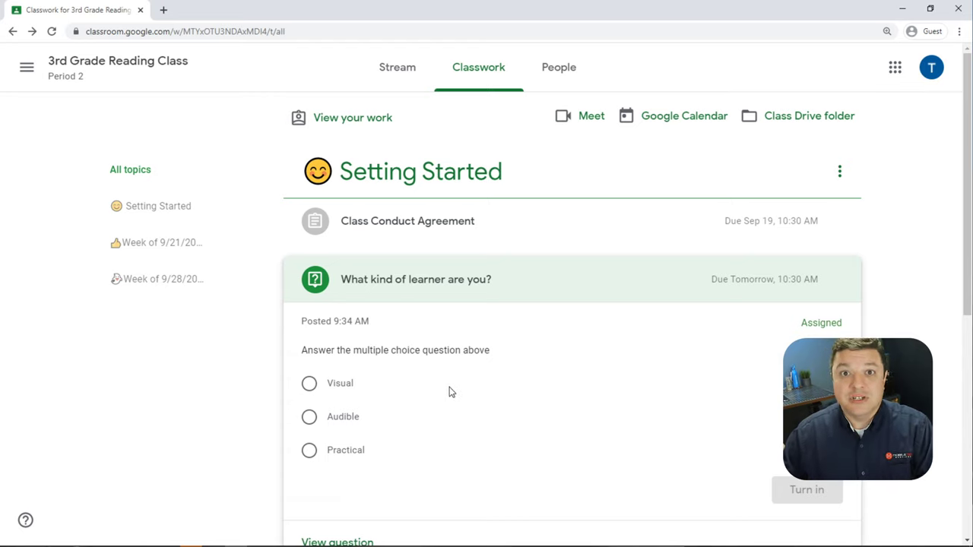
scroll("down", 3)
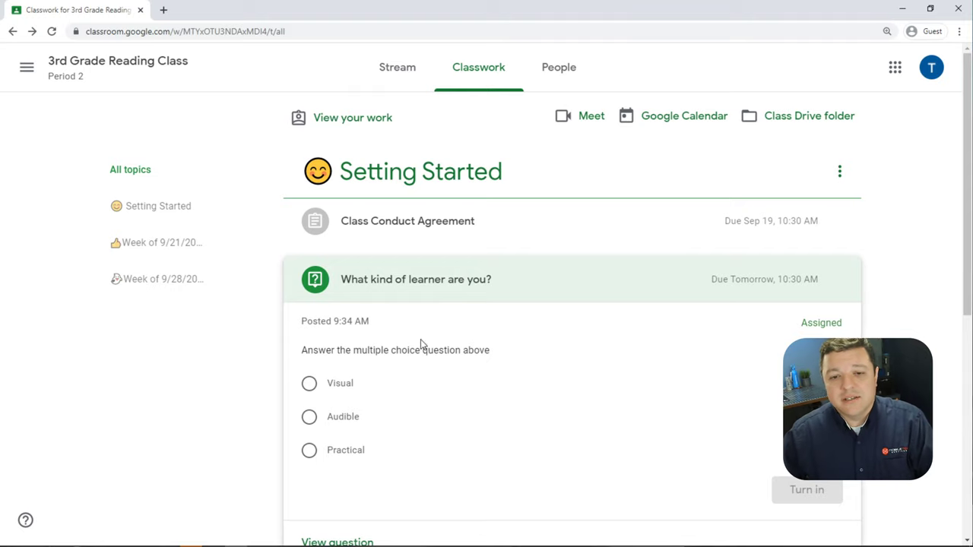
mouse_move(304, 232)
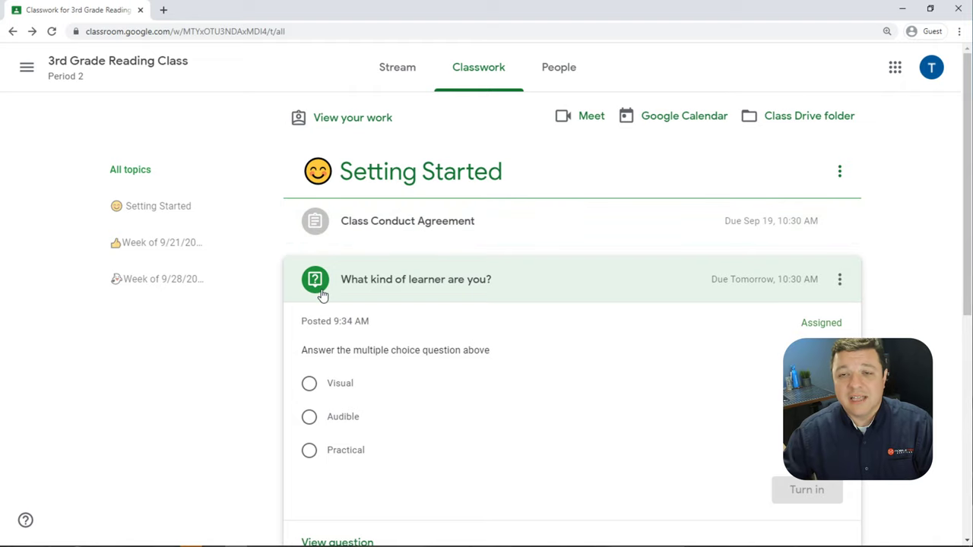
mouse_move(330, 279)
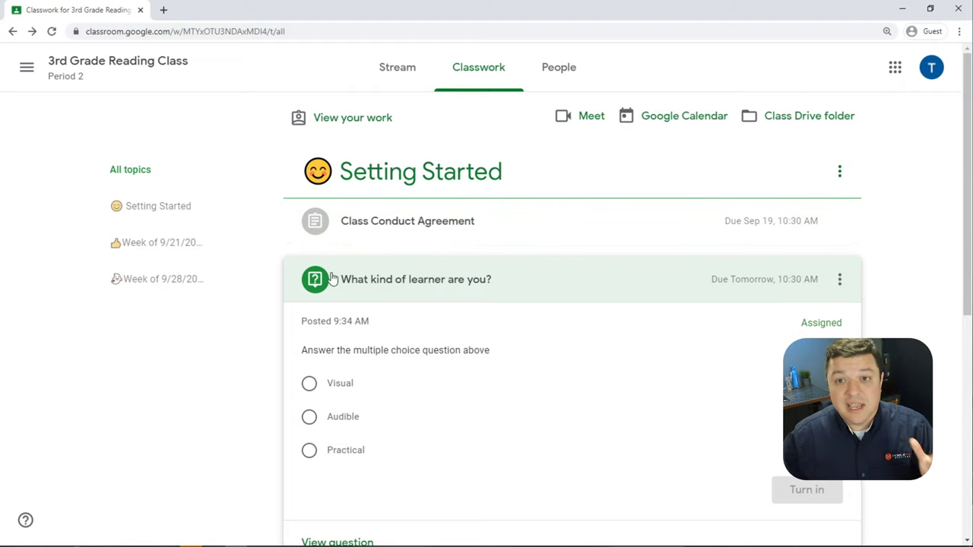
left_click(563, 67)
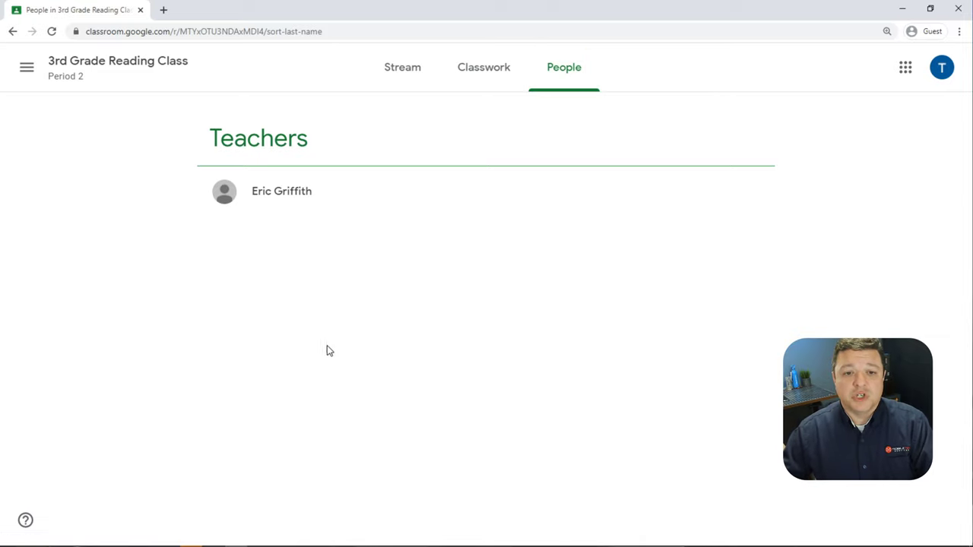
mouse_move(352, 413)
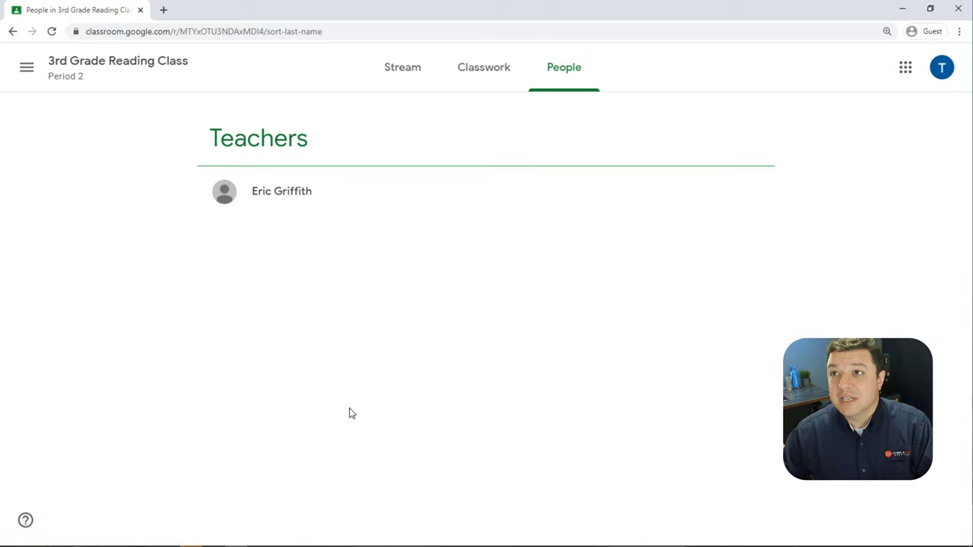
mouse_move(265, 193)
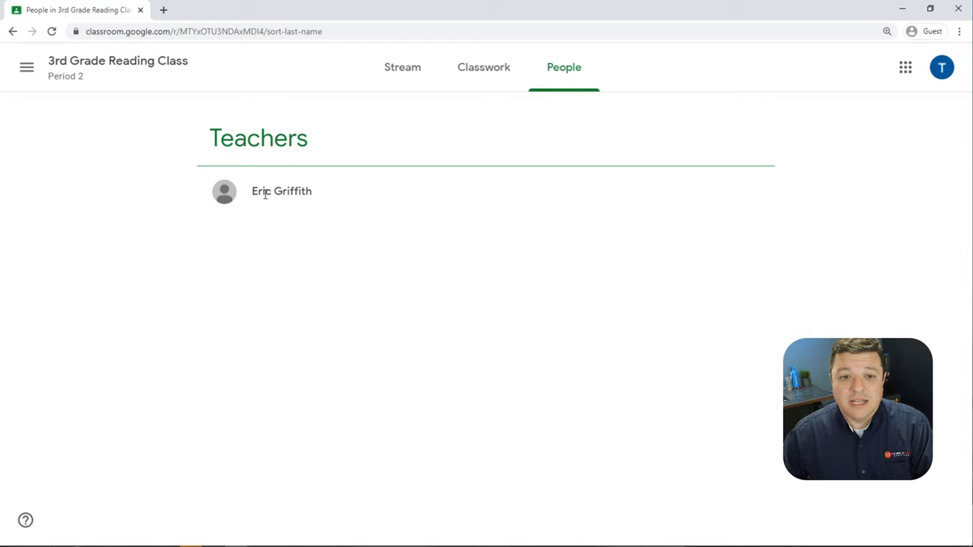
mouse_move(425, 163)
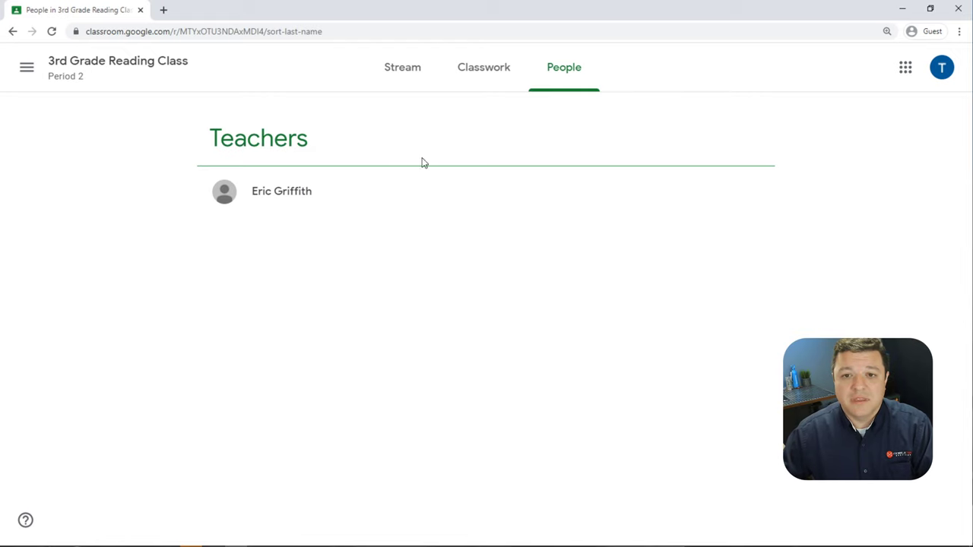
Return from the People page to the class's Classwork list
left_click(484, 67)
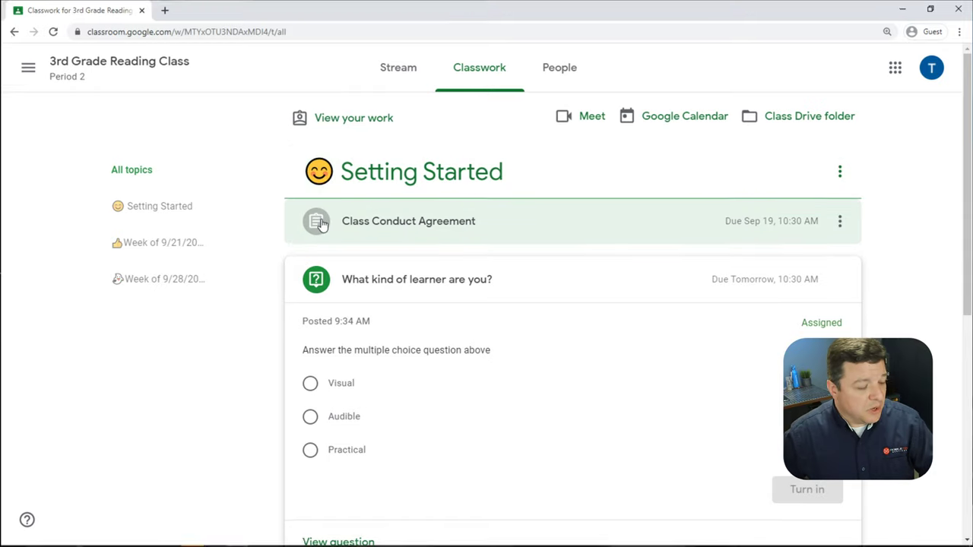
mouse_move(555, 334)
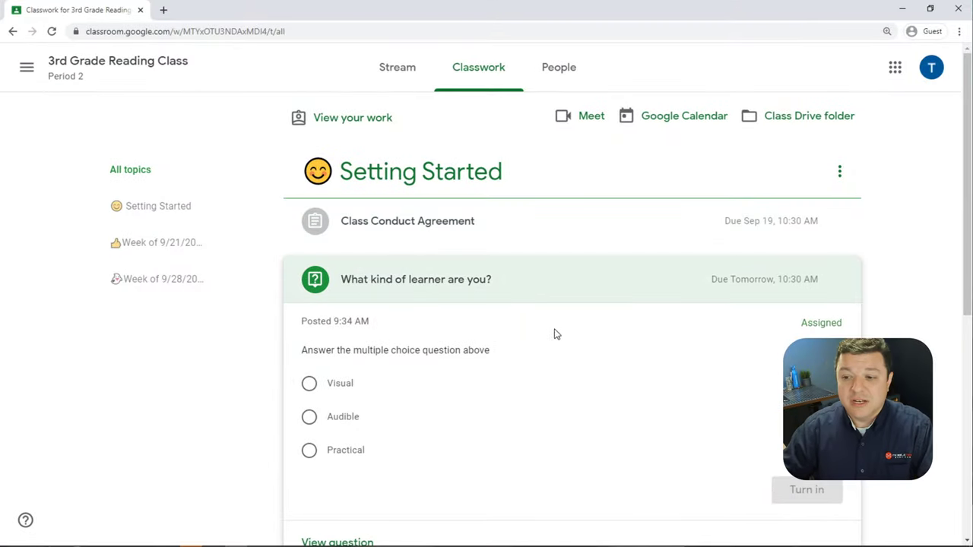
Open the full detail page for the 'What kind of learner are you?' question
left_click(416, 279)
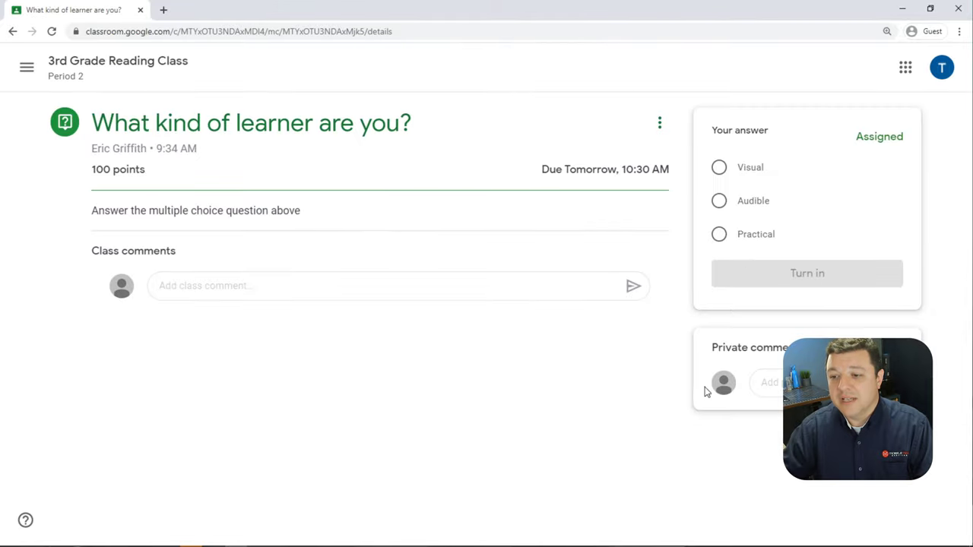
mouse_move(675, 392)
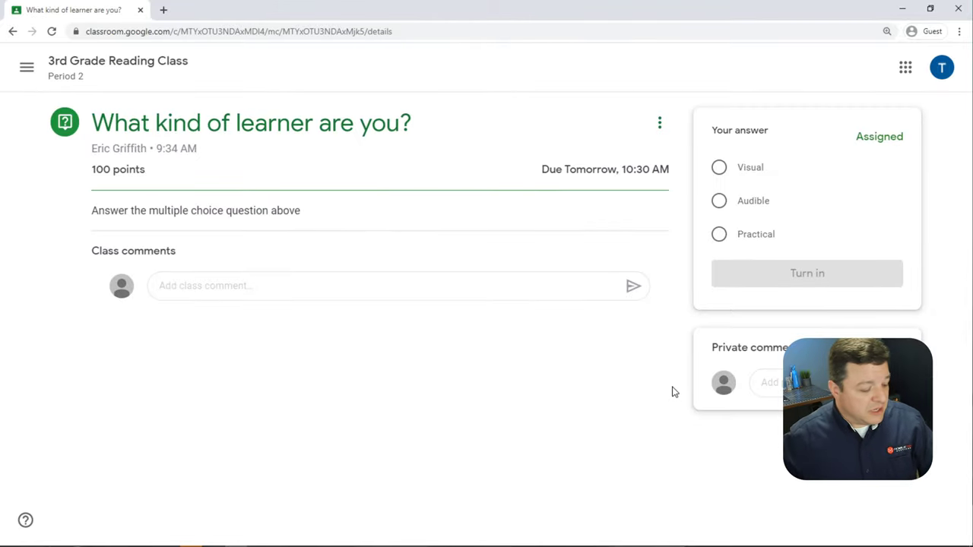